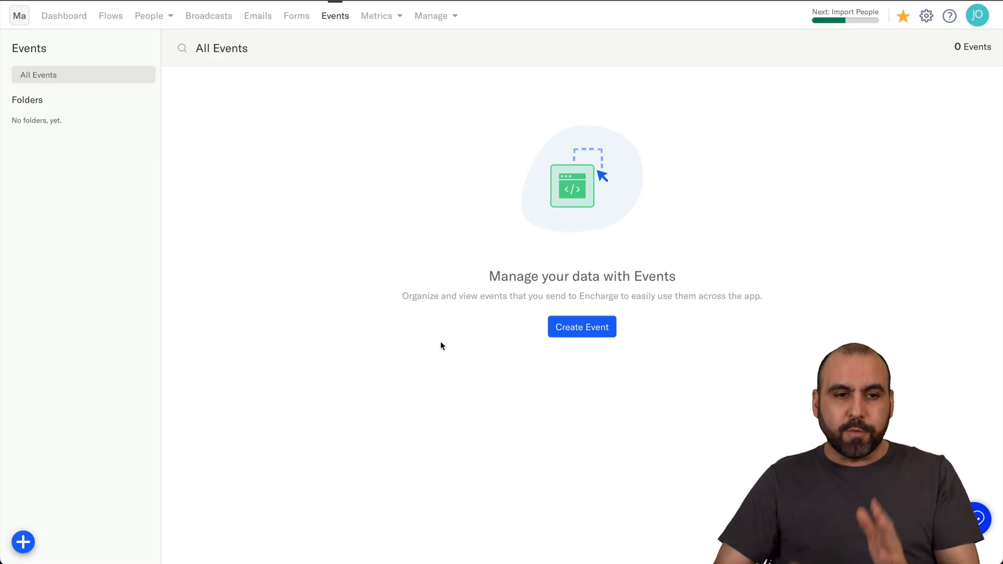
Step: View the Dashboard with its contact count, email stats and activity stream
left_click(64, 15)
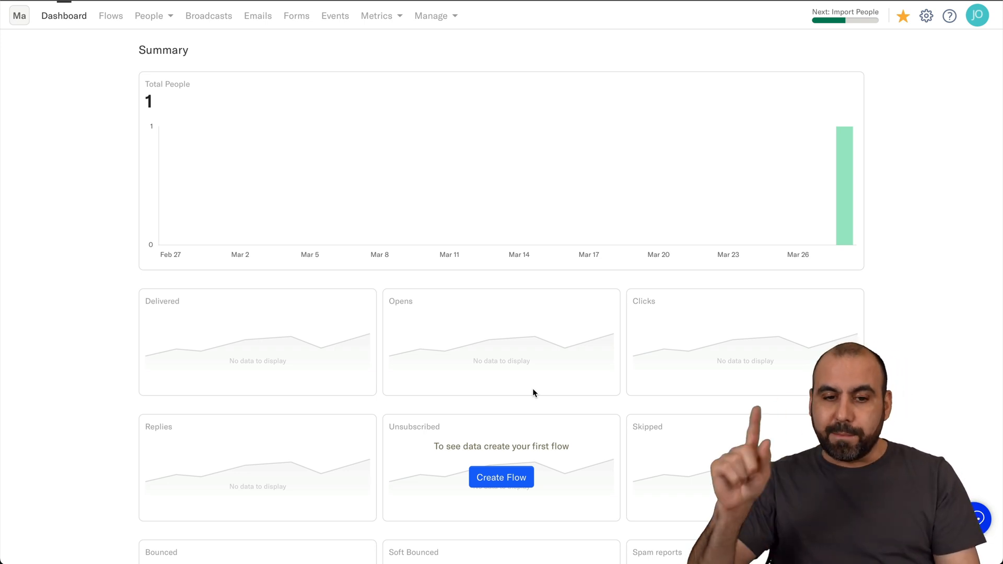
scroll("down", 3)
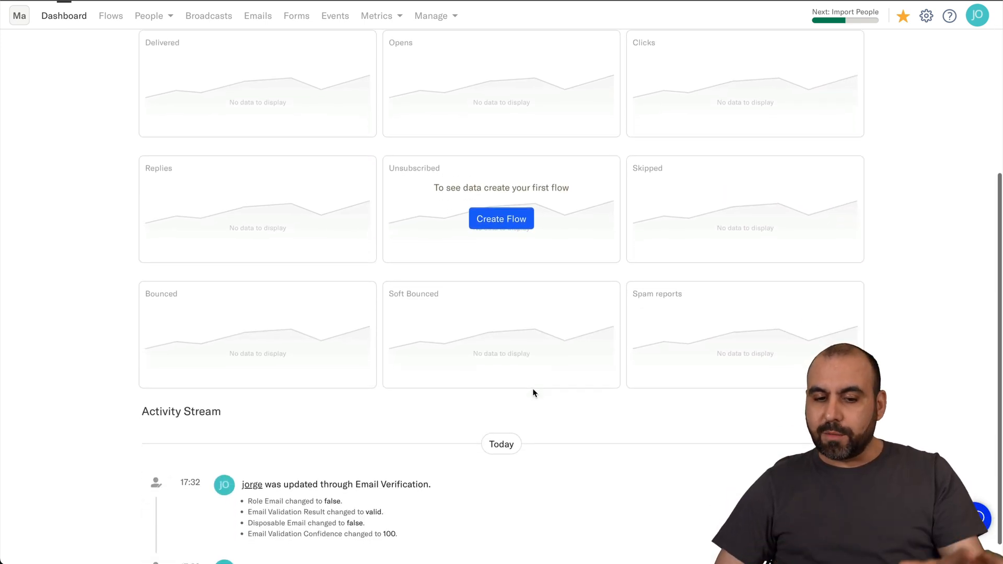
scroll("down", 3)
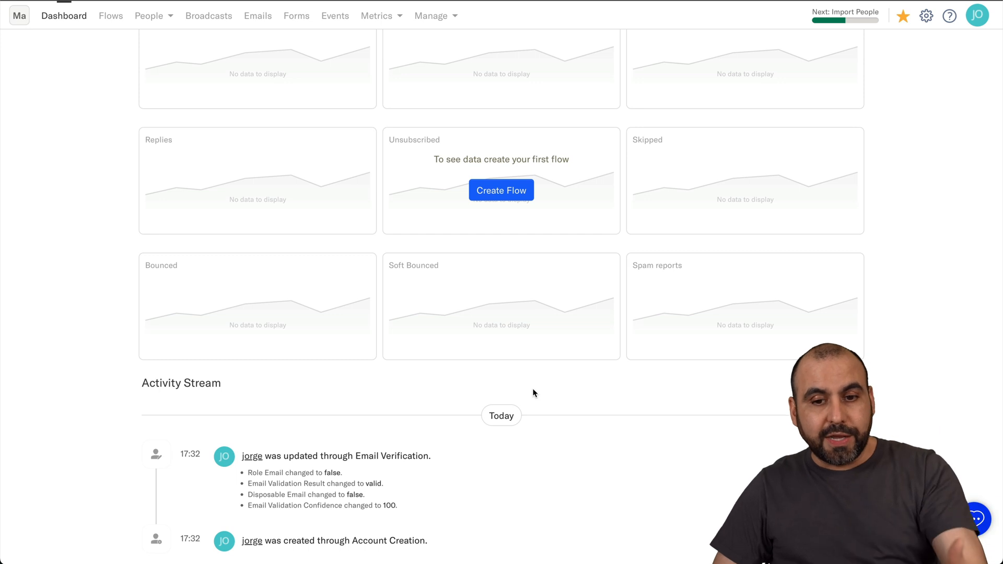
scroll("up", 3)
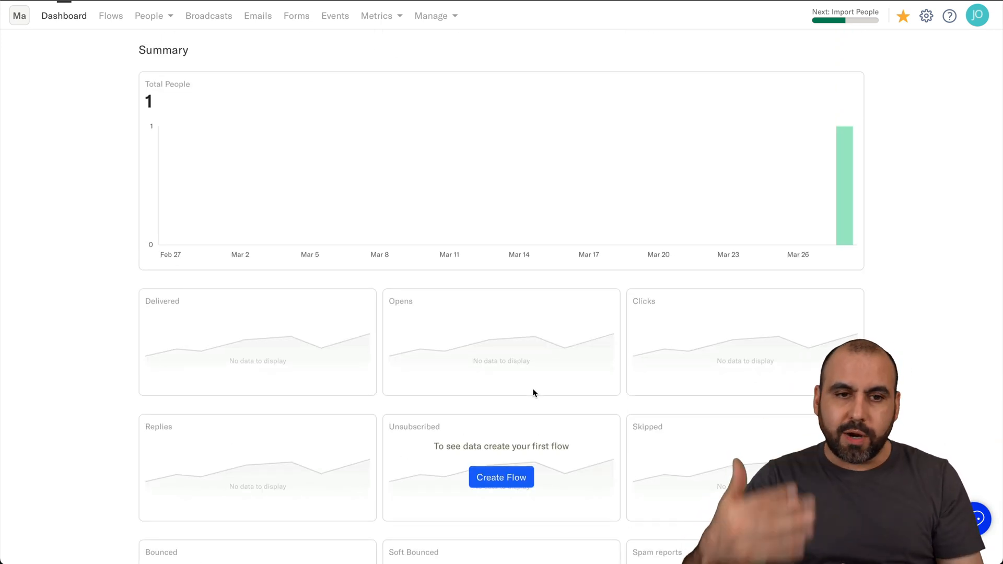
mouse_move(451, 327)
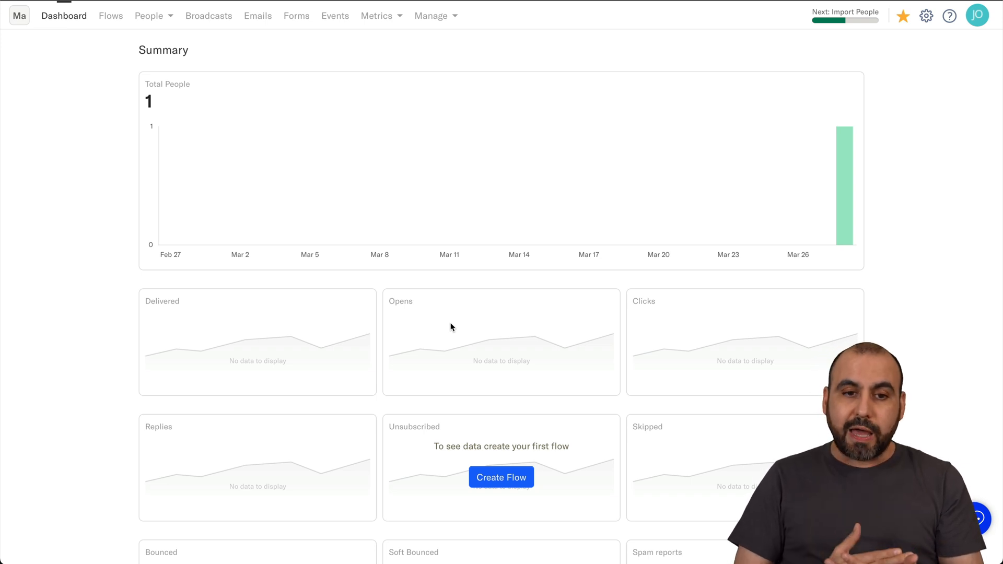
mouse_move(110, 16)
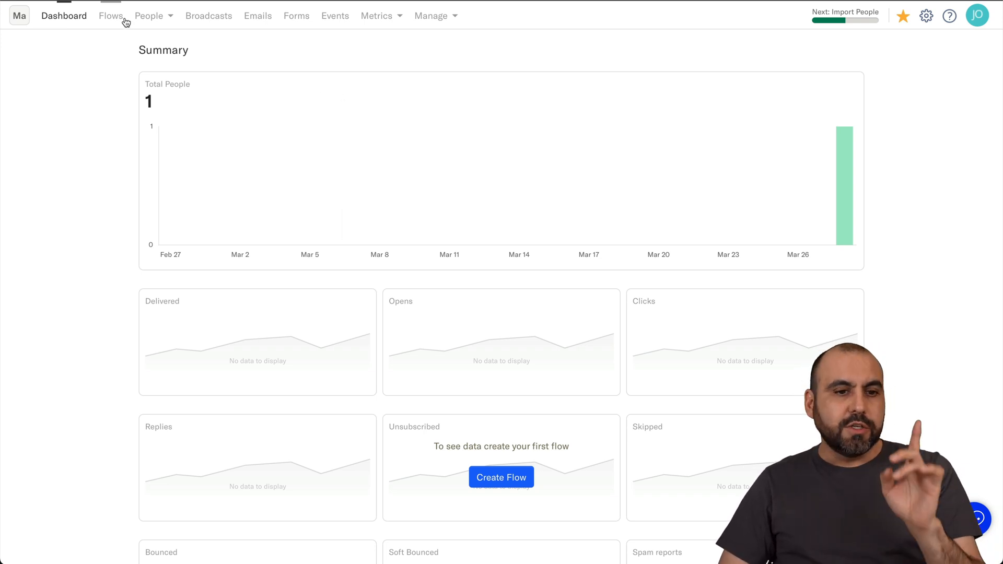
Step: From the Flows list, start adding a new flow from the Paddle subscription template
left_click(110, 15)
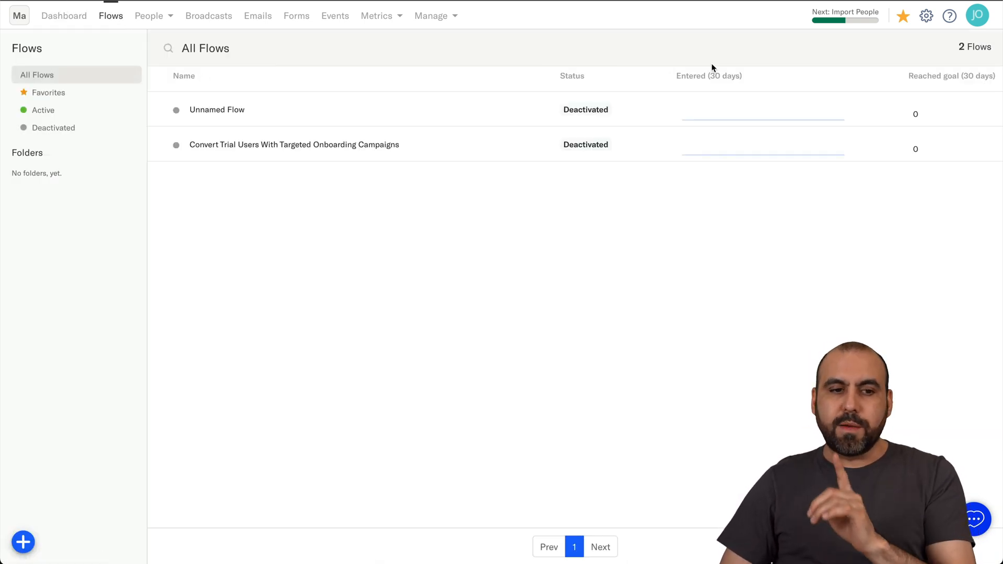
left_click(23, 542)
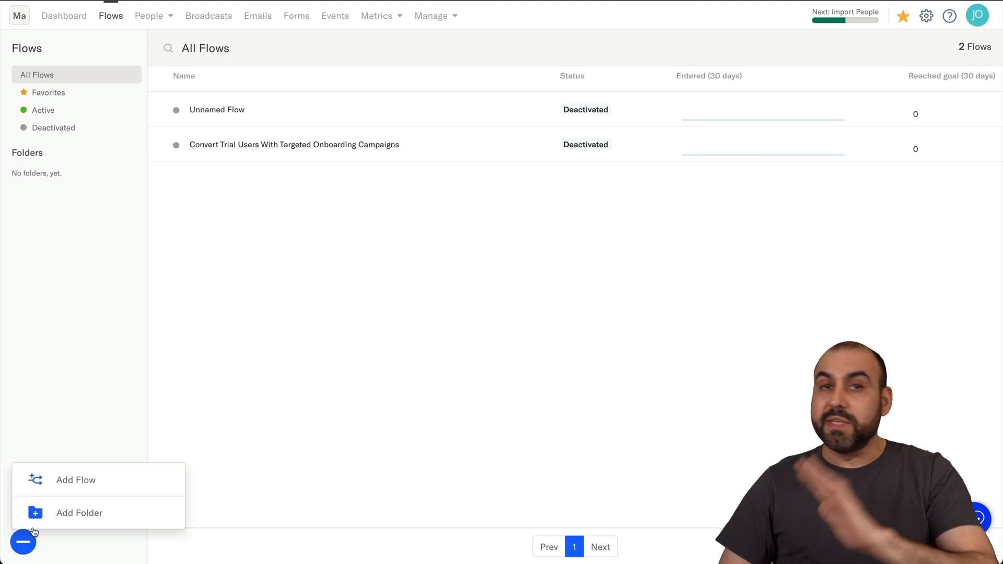
left_click(75, 480)
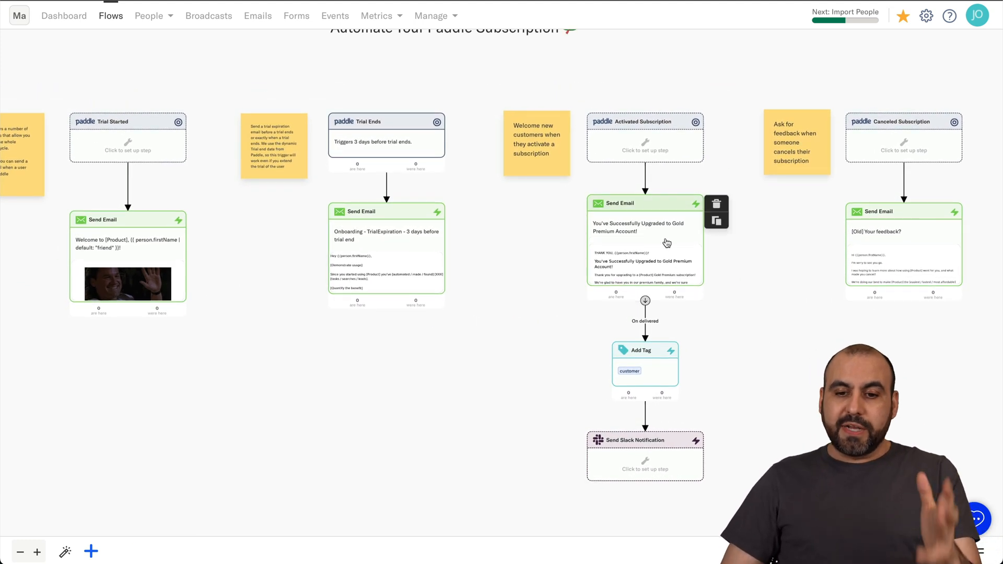
Step: Inspect the flow's upgrade Send Email step and its customer Add Tag step
left_click(620, 204)
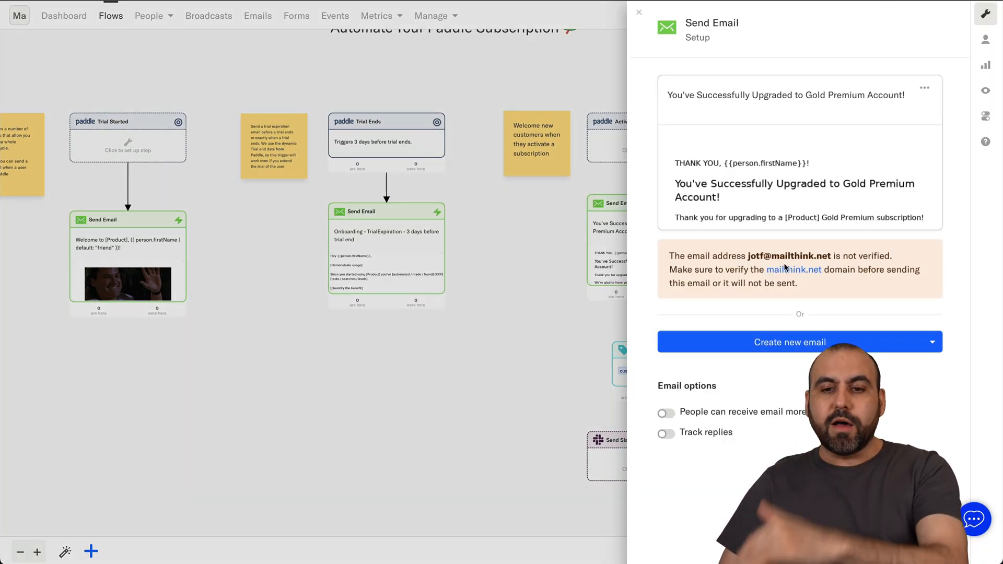
left_click(637, 12)
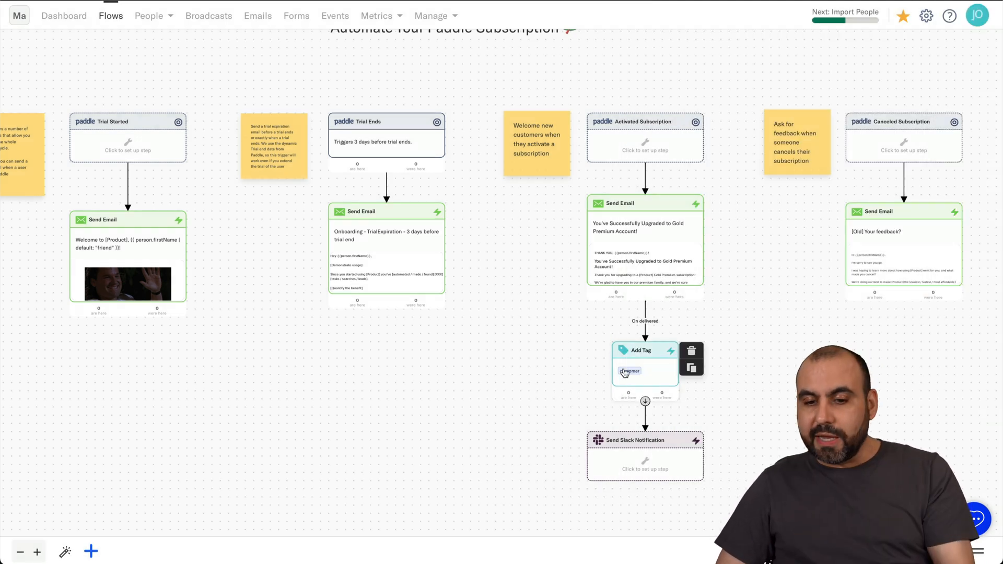
left_click(642, 350)
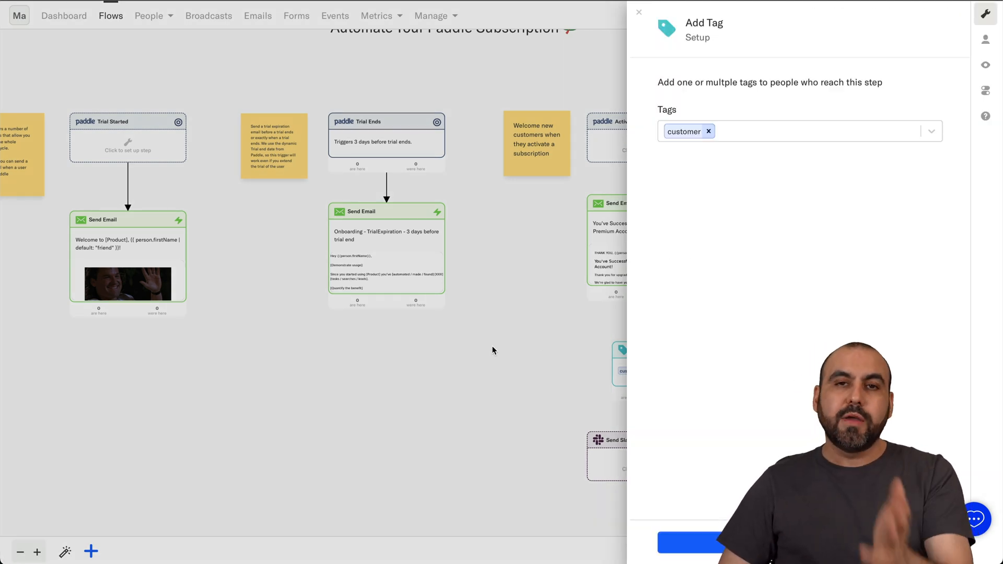
mouse_move(595, 325)
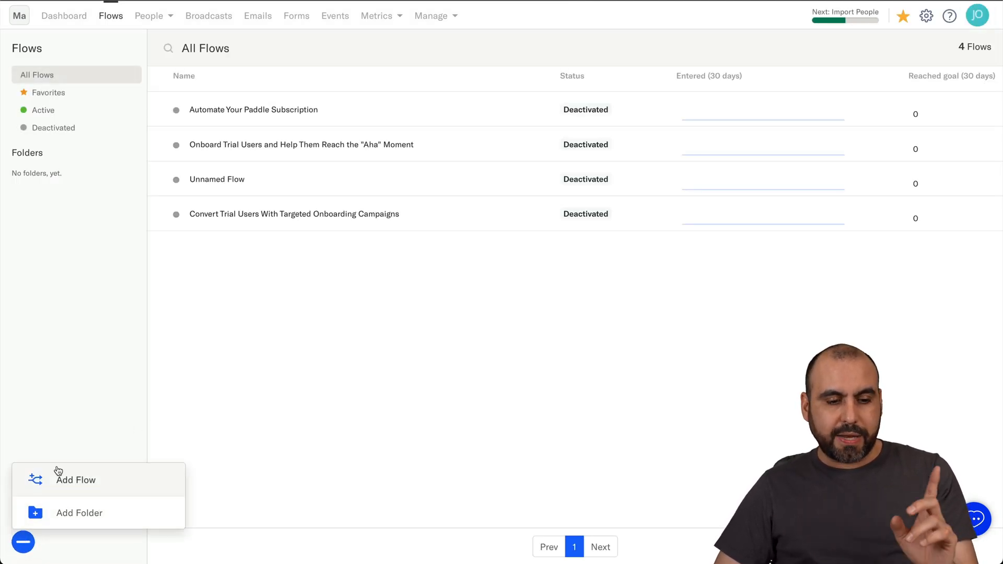
Step: Add another flow and start it blank with an empty canvas
left_click(75, 479)
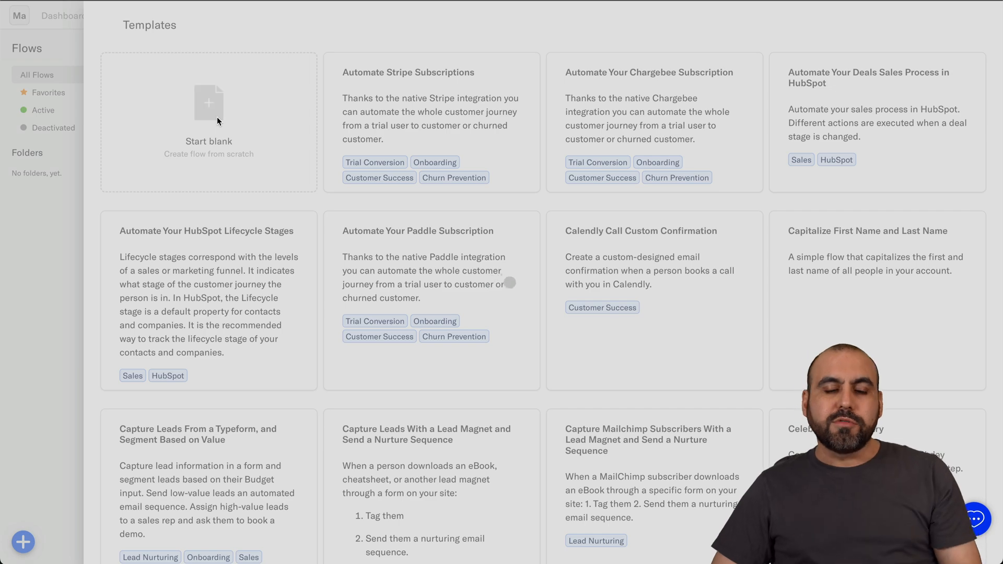
left_click(209, 104)
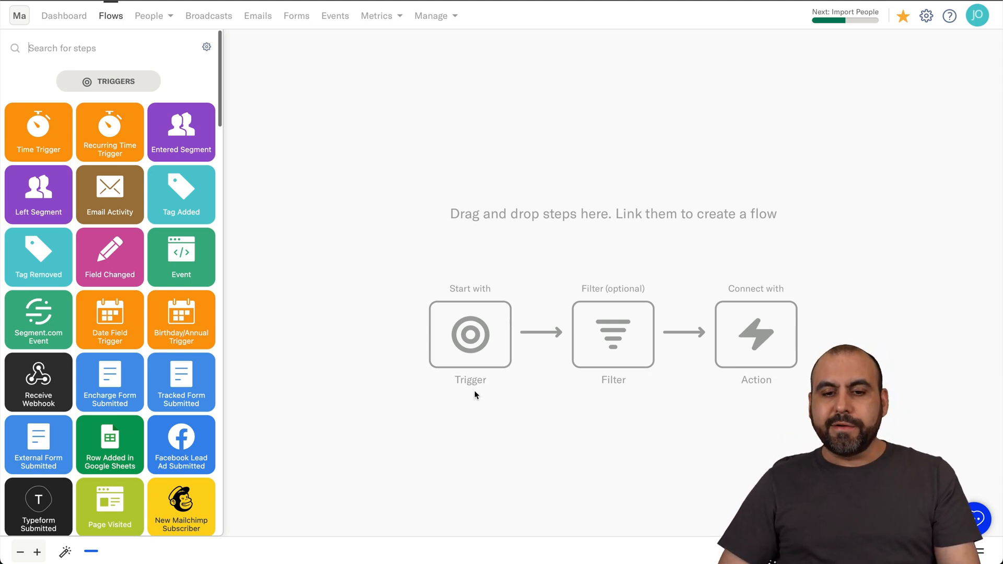
mouse_move(470, 320)
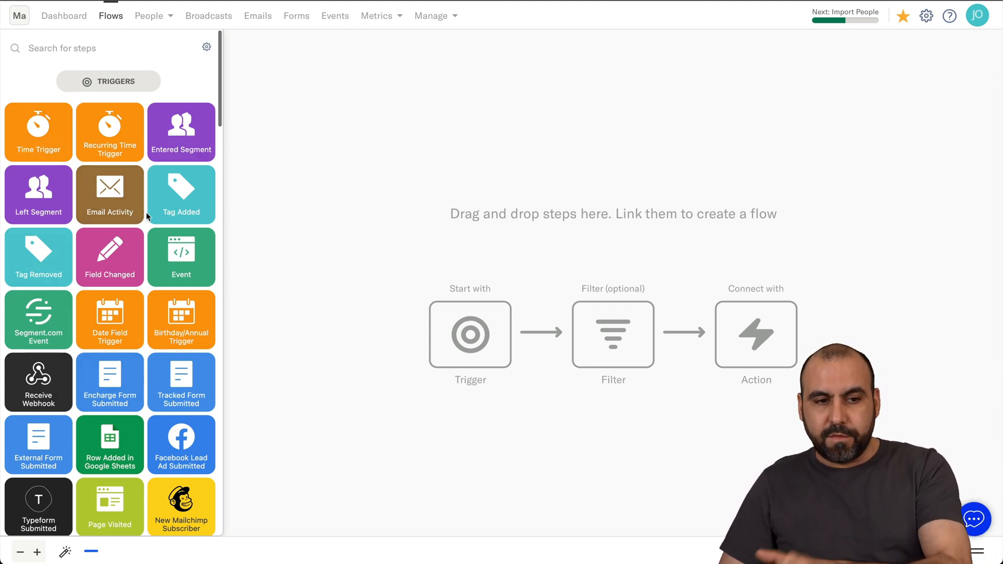
mouse_move(38, 126)
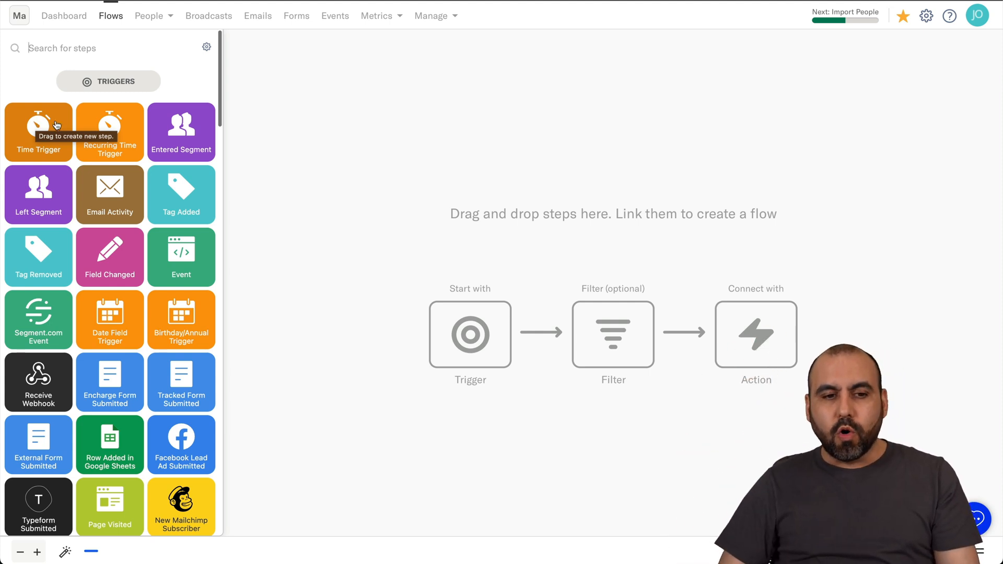
mouse_move(185, 130)
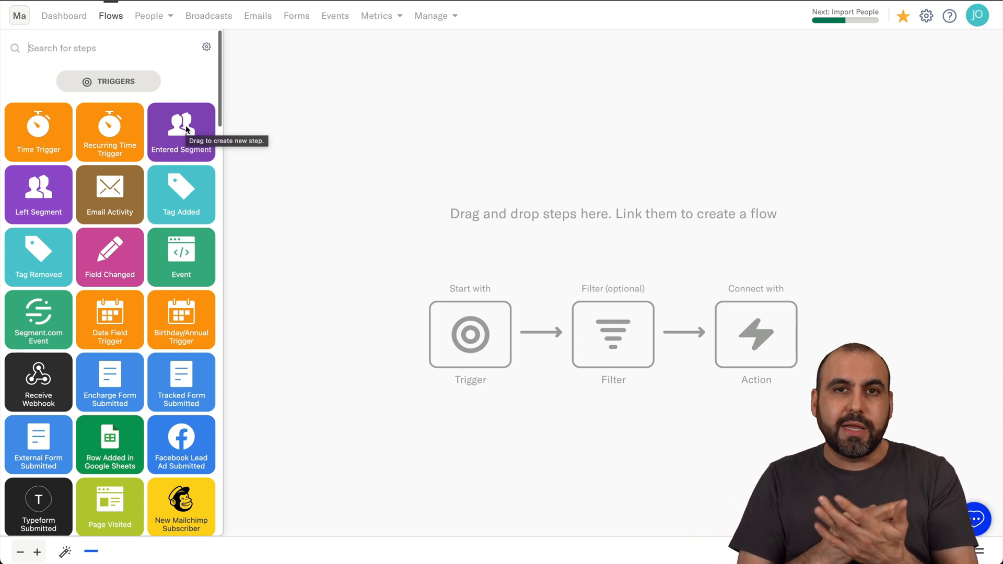
mouse_move(363, 253)
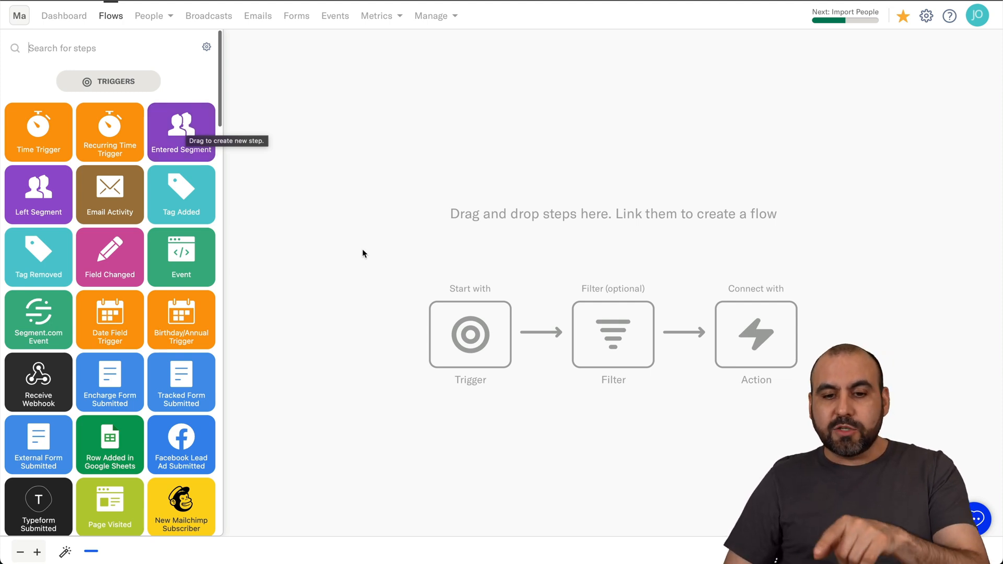
mouse_move(451, 313)
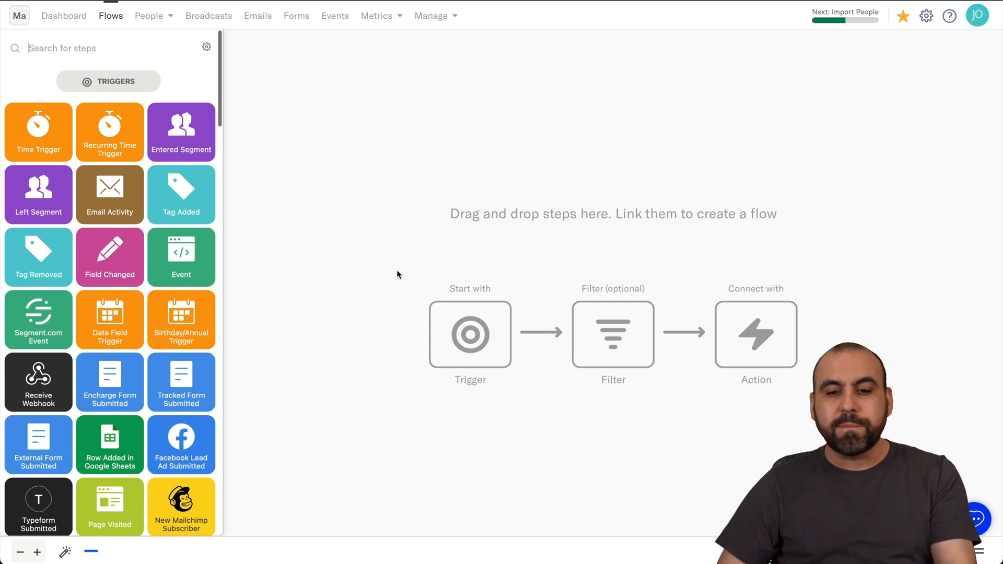
mouse_move(466, 356)
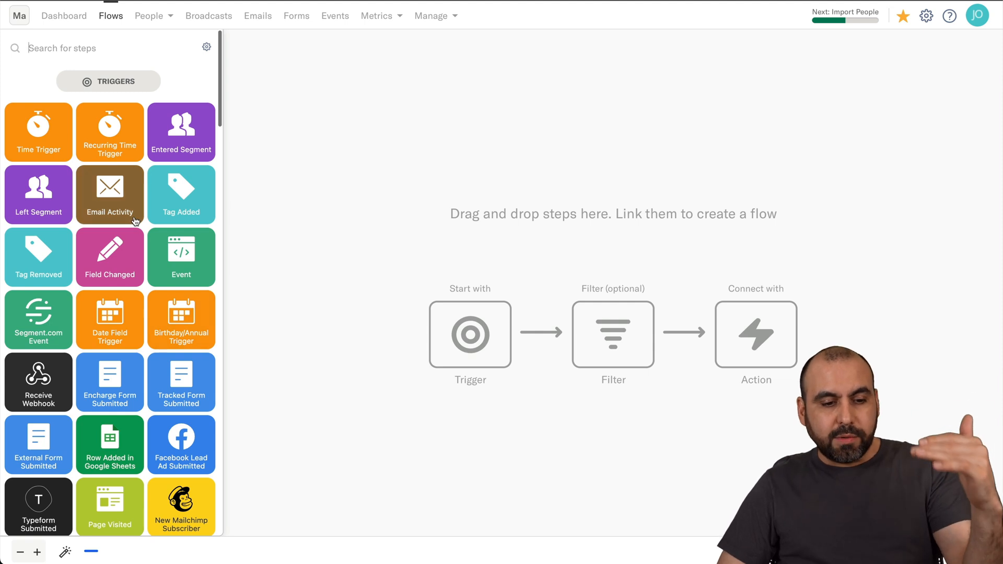
scroll("down", 3)
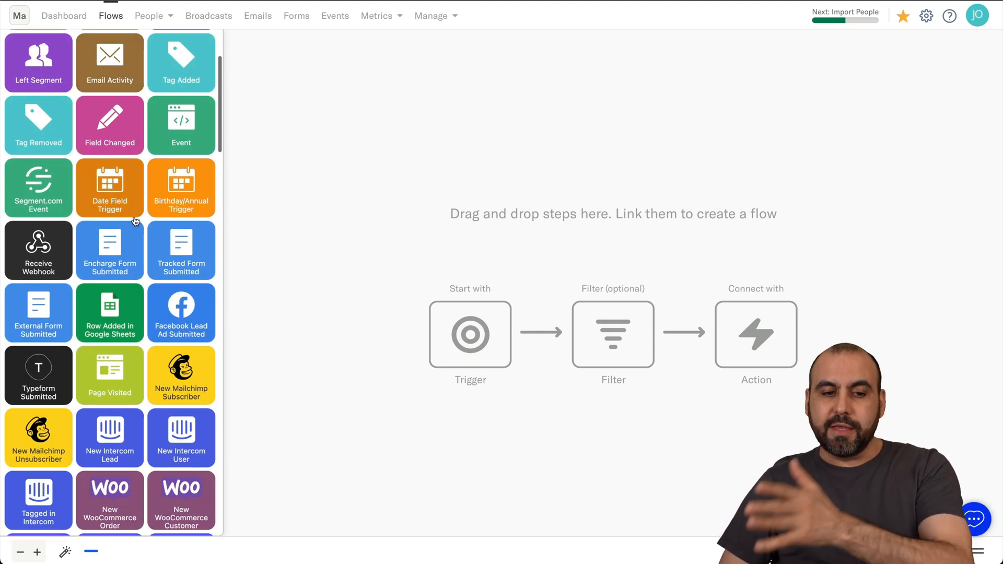
mouse_move(180, 250)
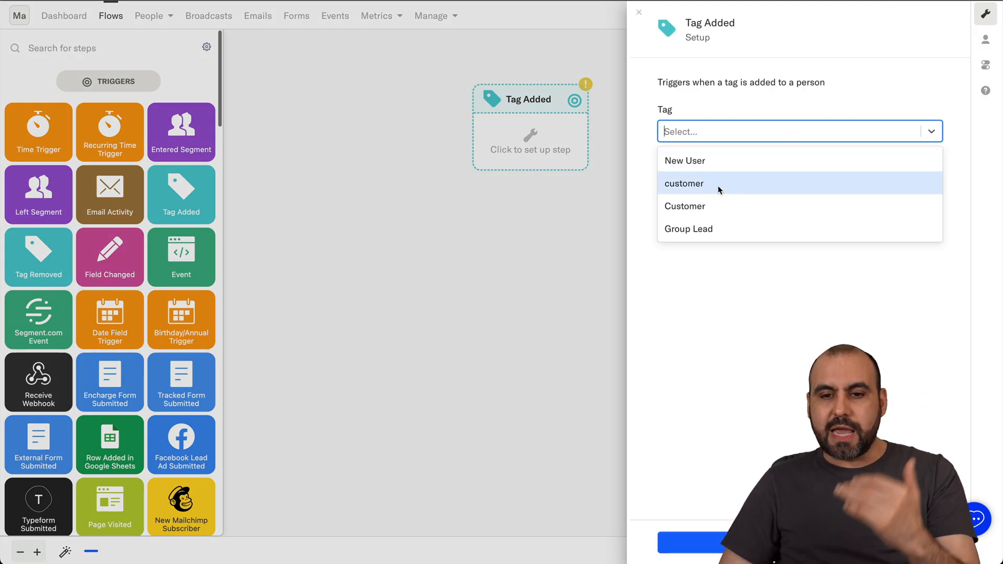
Step: Set the Tag Added trigger to fire on the customer tag
left_click(683, 184)
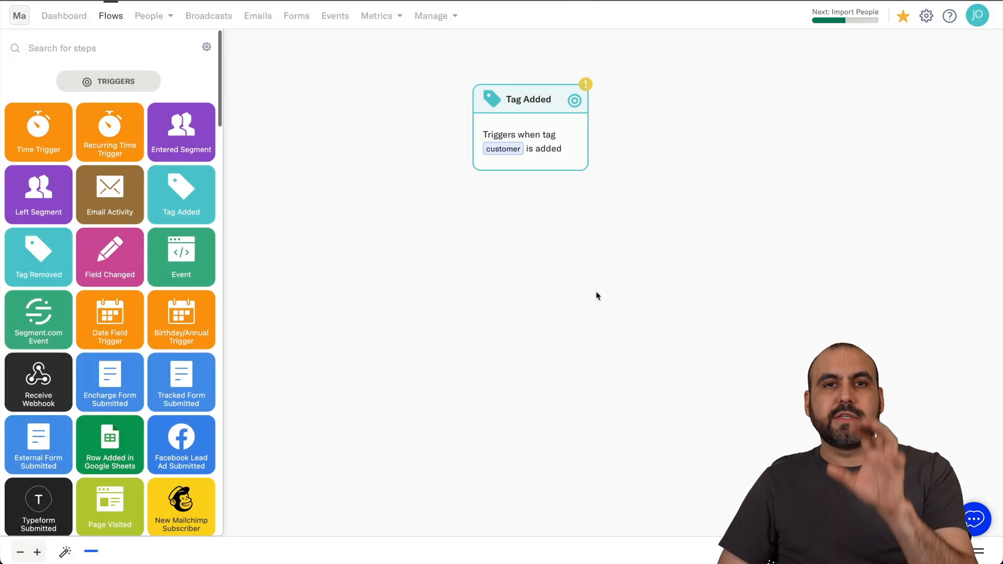
mouse_move(544, 199)
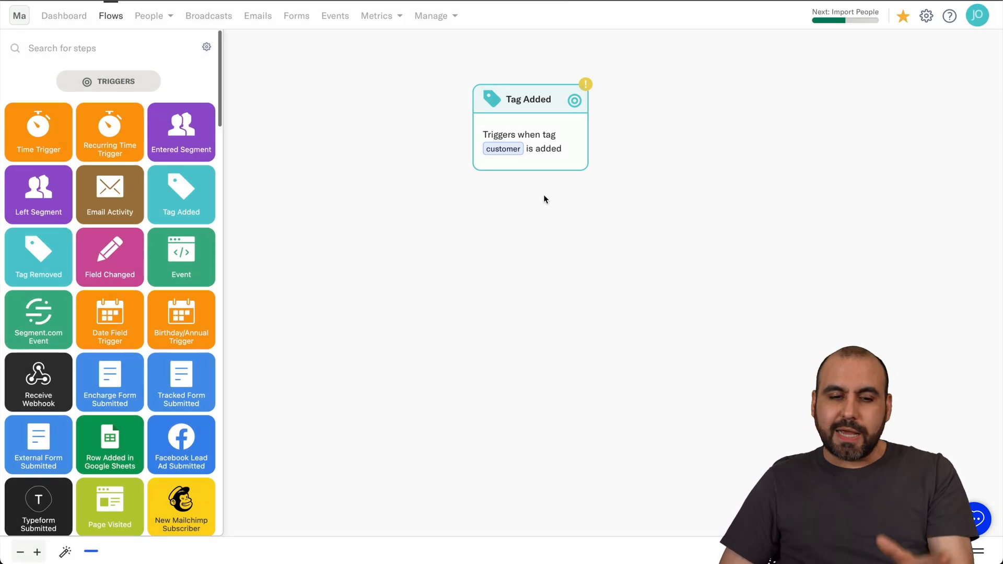
scroll("down", 3)
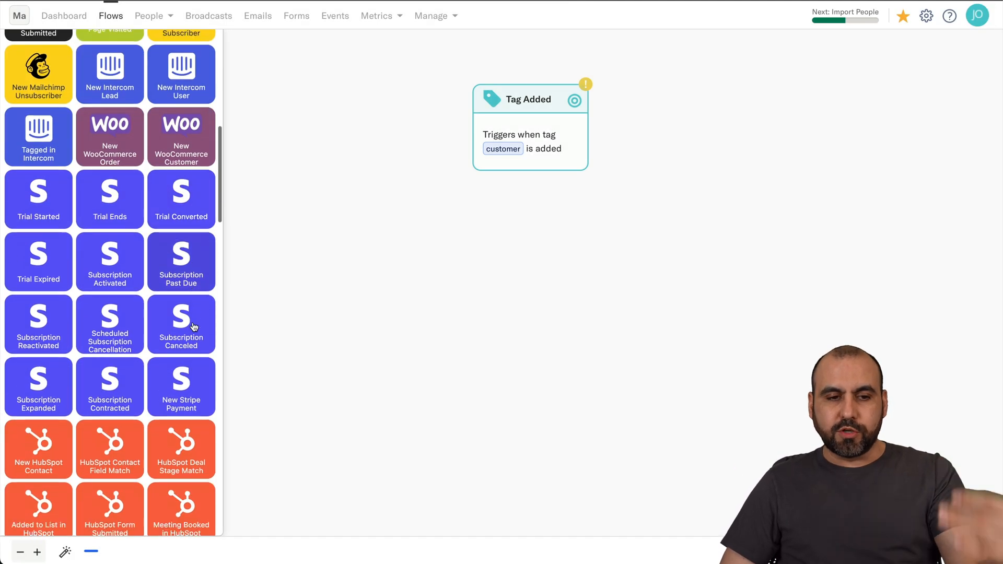
scroll("down", 3)
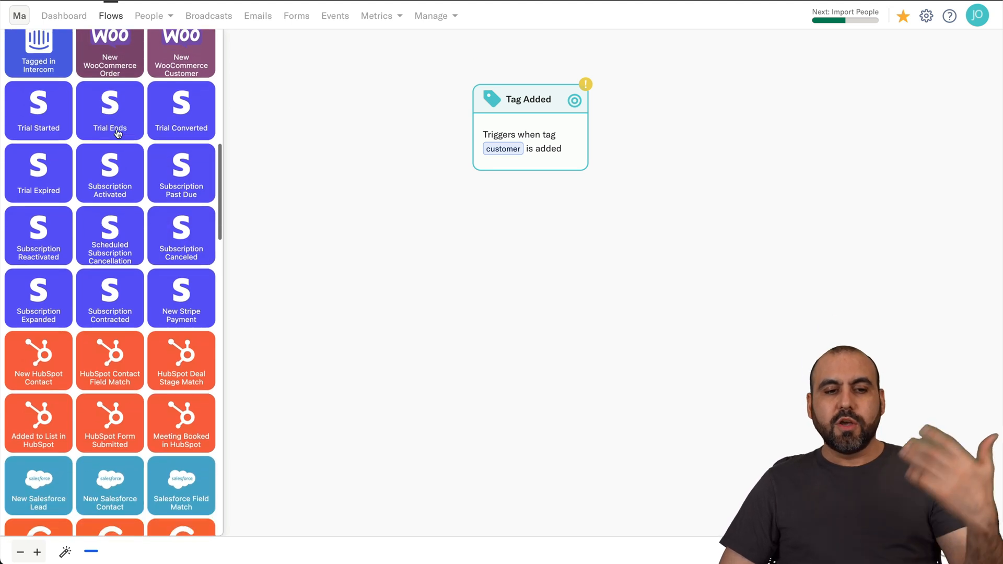
scroll("down", 3)
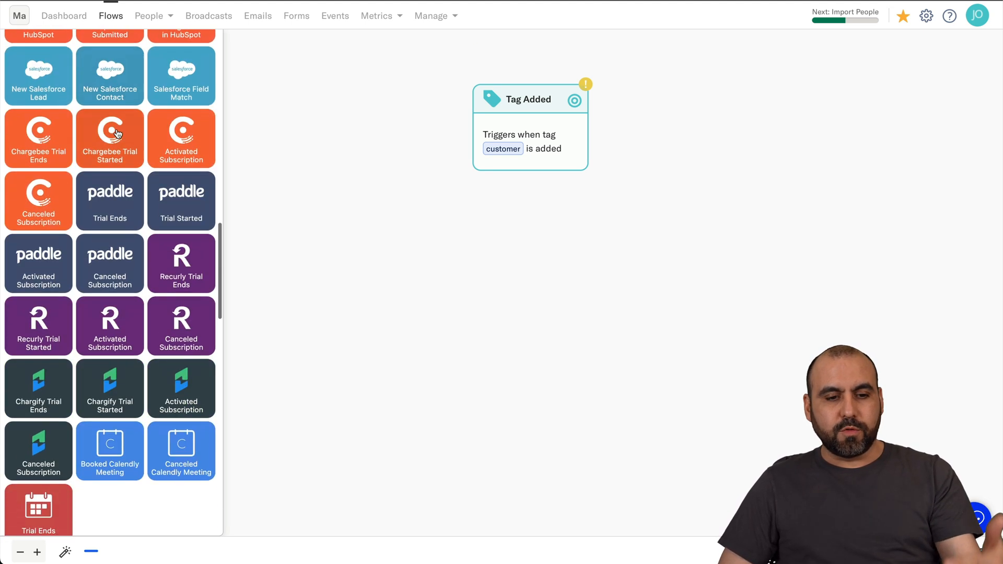
scroll("down", 3)
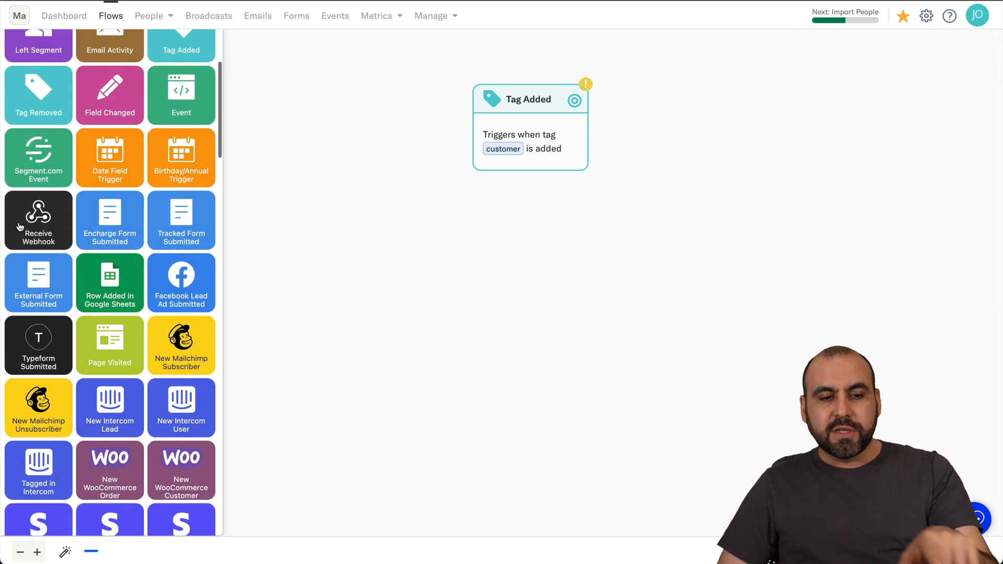
mouse_move(90, 214)
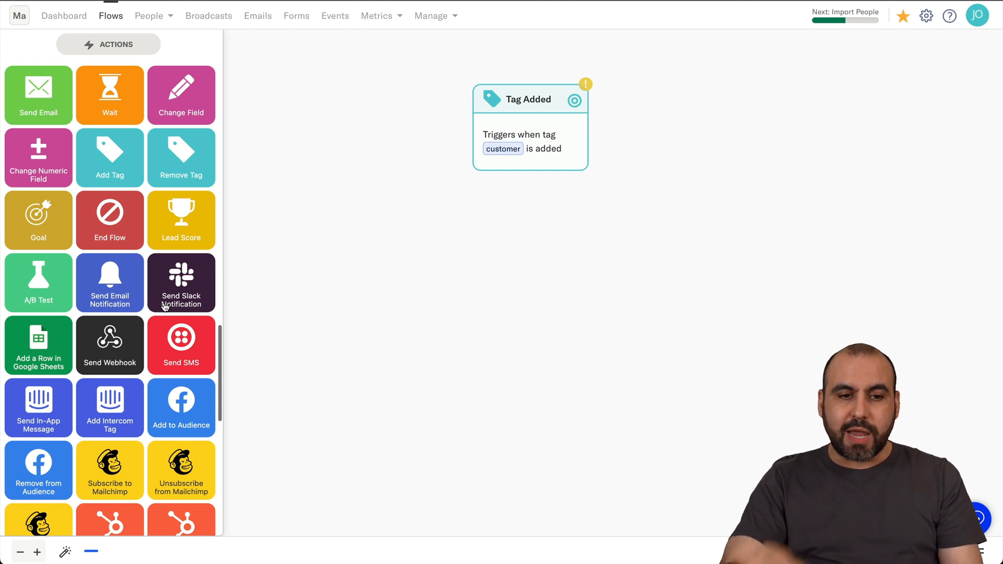
mouse_move(157, 322)
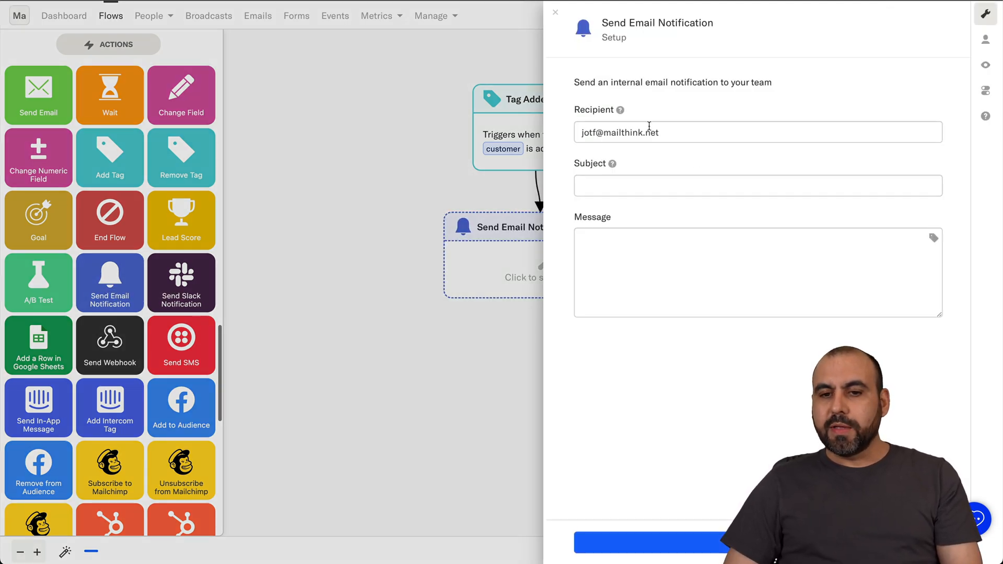
triple_click(619, 133)
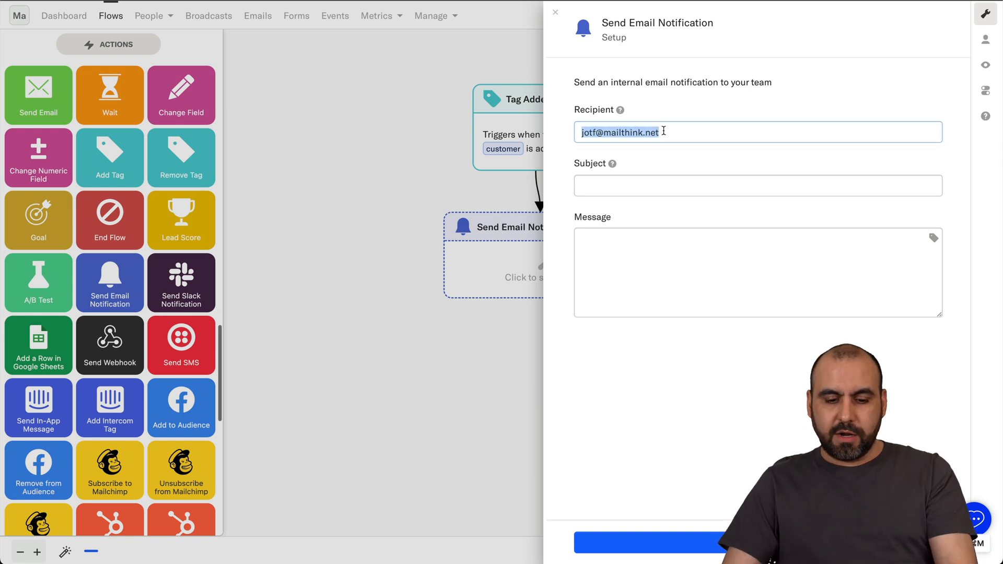
type("test@test.vom")
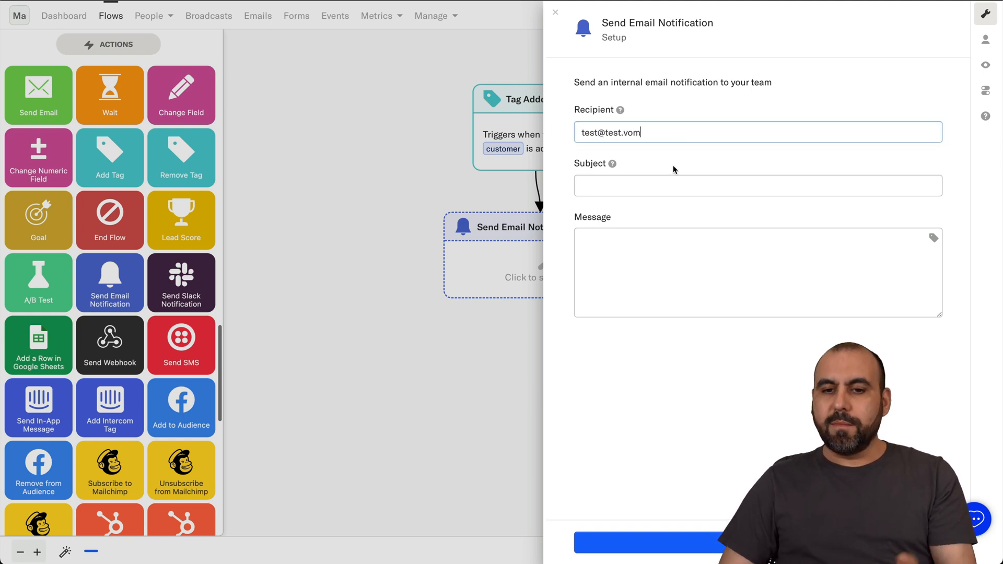
type("ITEM")
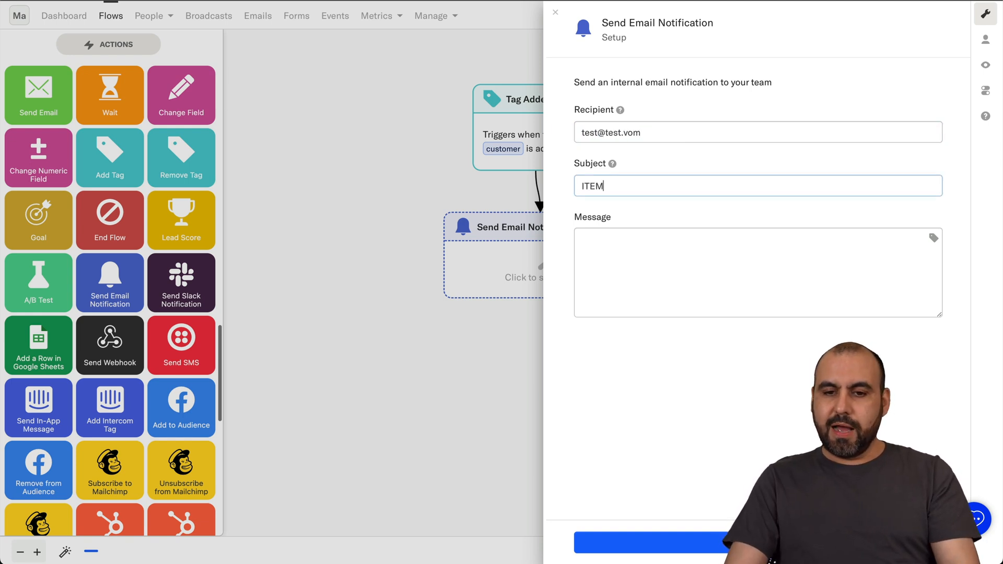
type("SOLD")
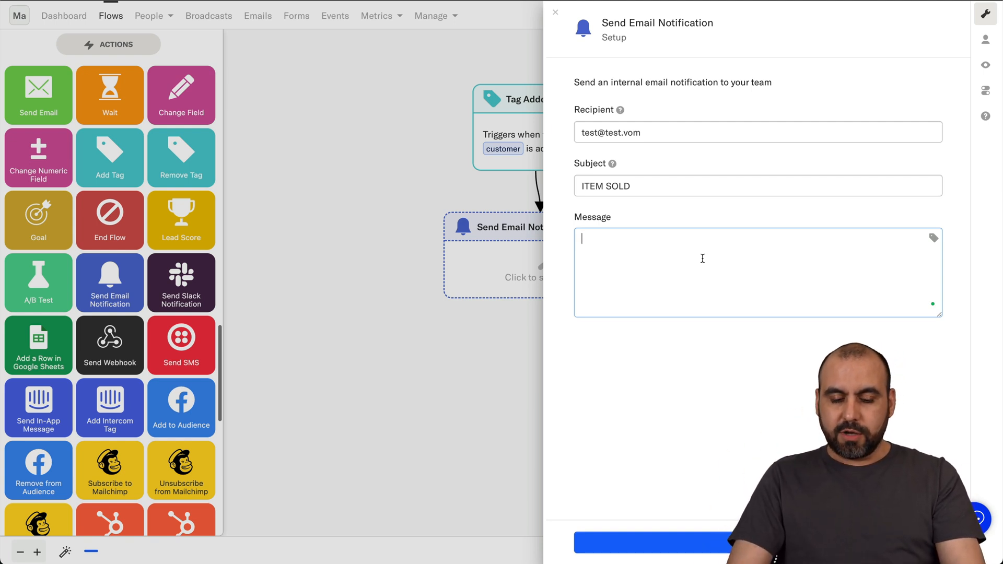
type("item purchased")
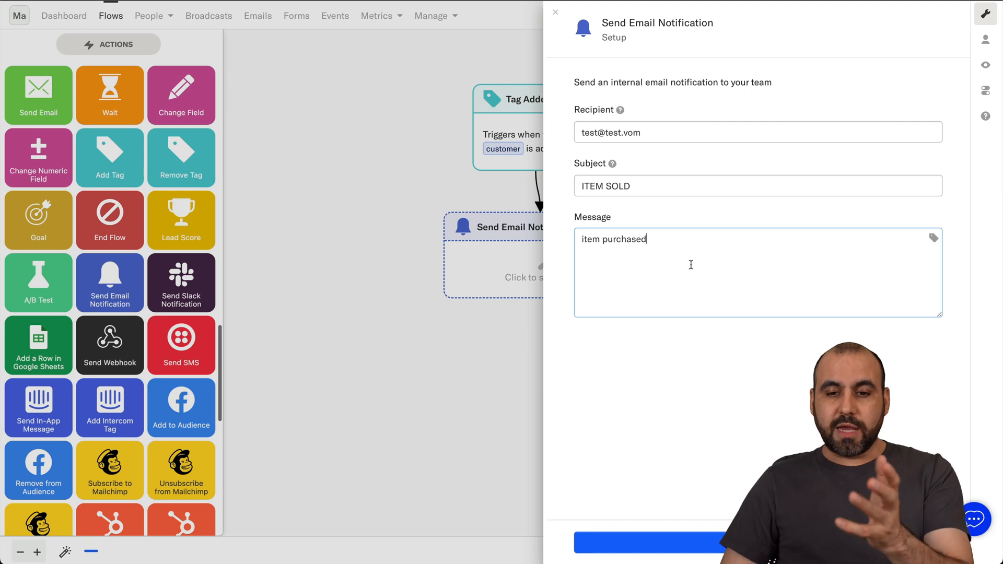
mouse_move(677, 421)
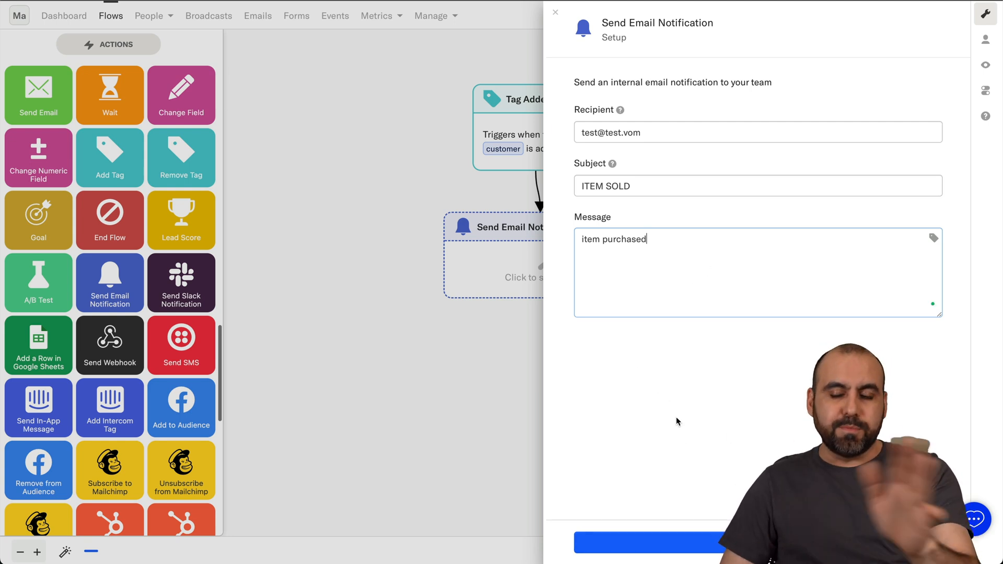
left_click(554, 12)
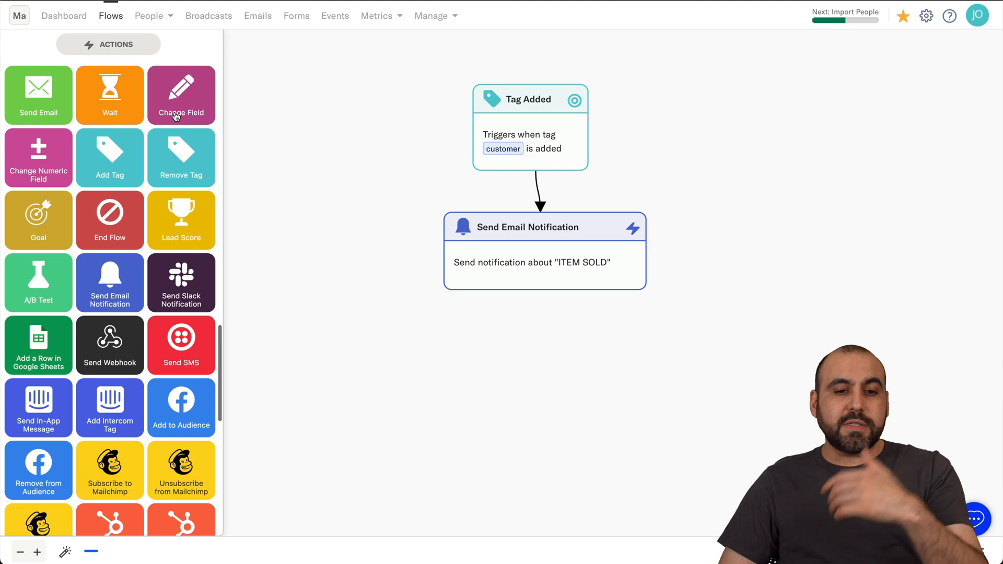
mouse_move(110, 99)
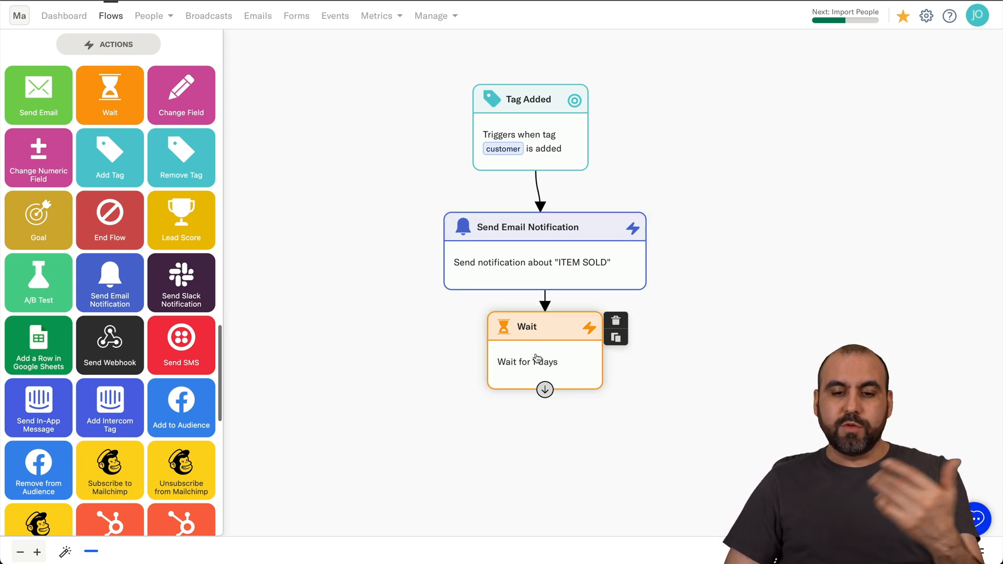
Step: Configure the Wait step to pause for 7 days and save it
left_click(543, 326)
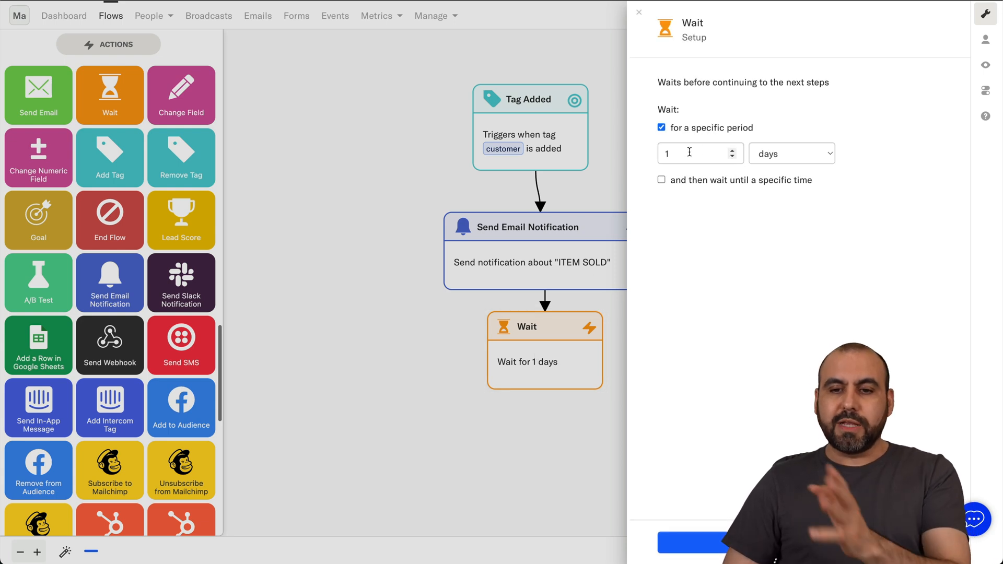
left_click(791, 152)
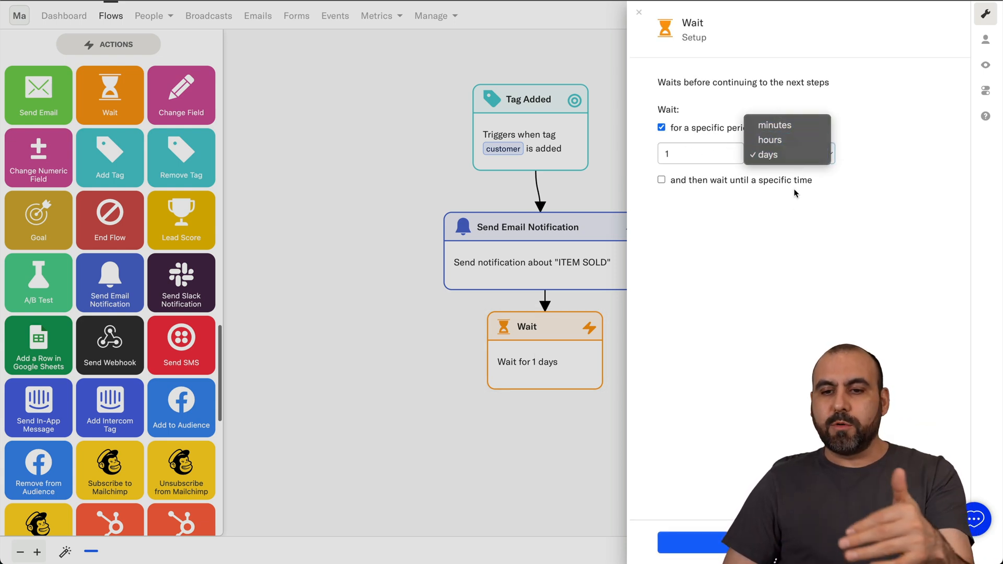
type("7")
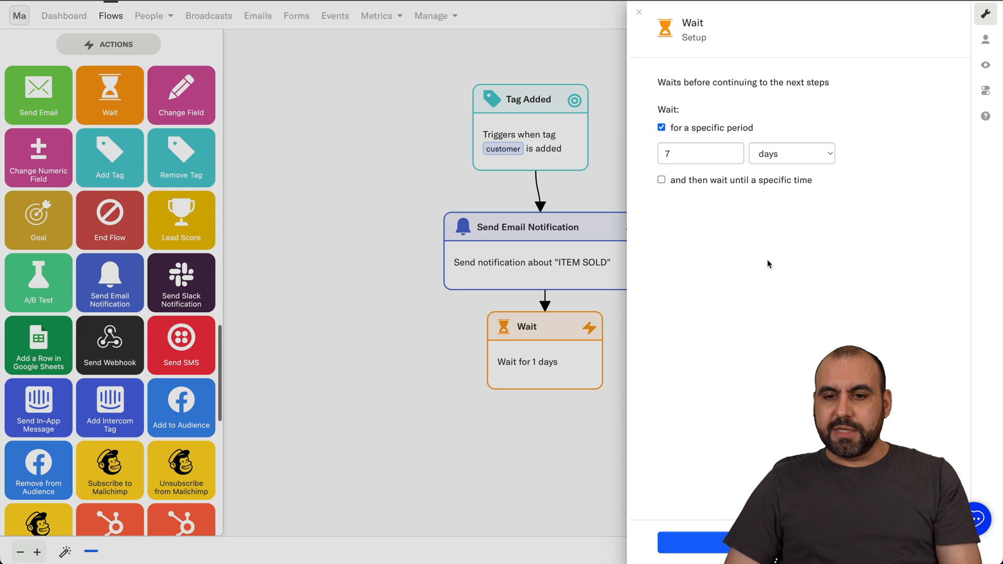
mouse_move(750, 179)
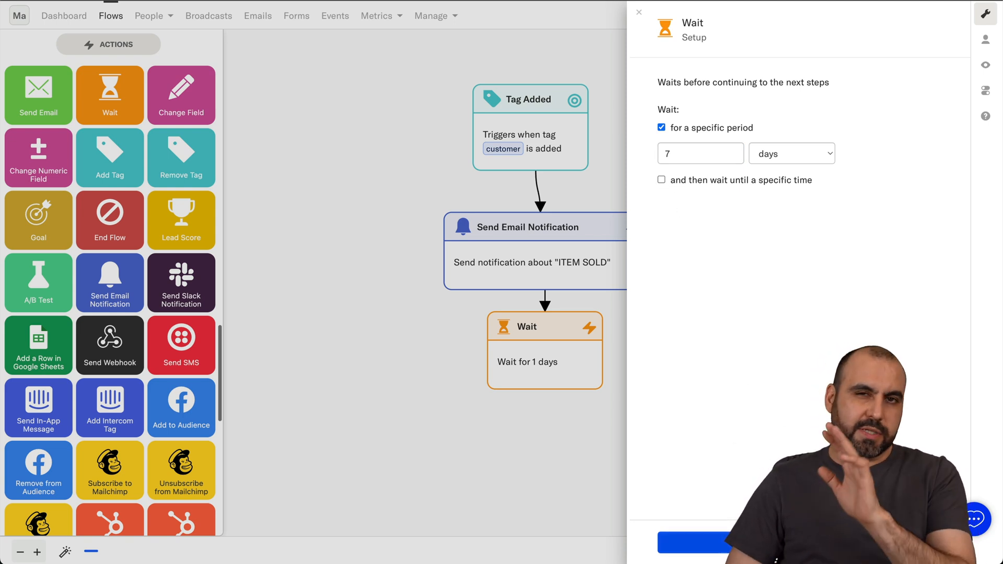
left_click(695, 542)
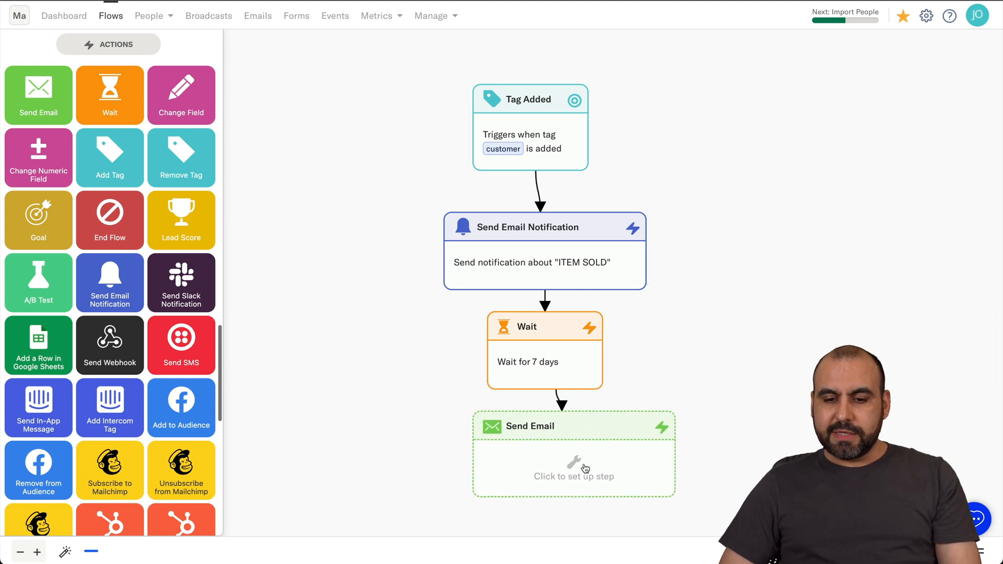
Step: Set the Send Email step to the welcome email with Track replies on, and save
left_click(574, 476)
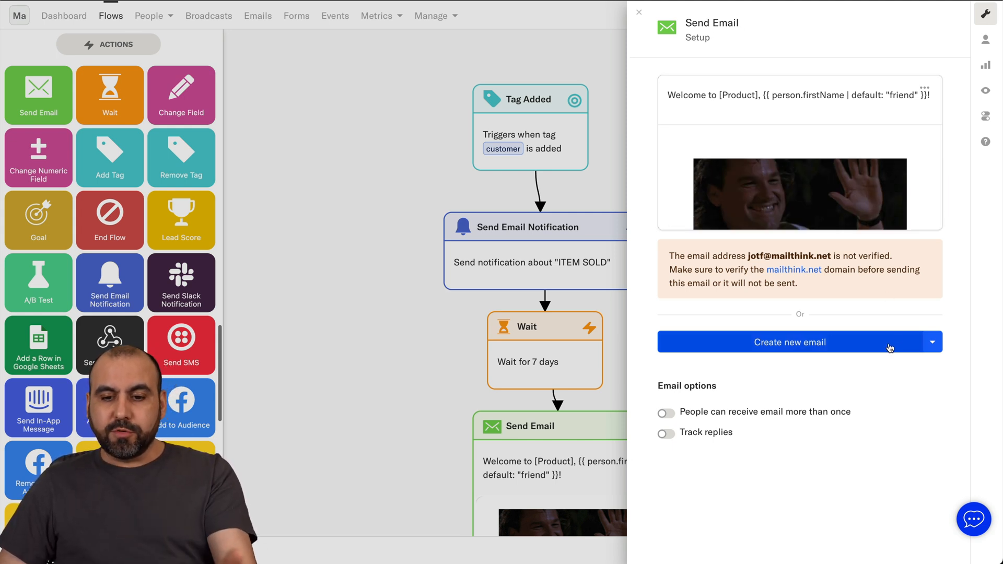
mouse_move(733, 416)
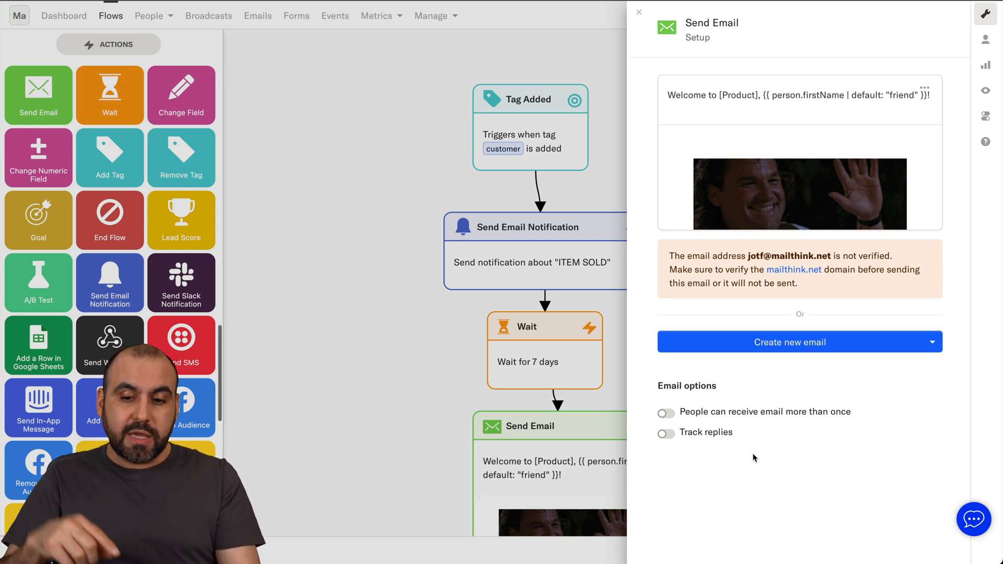
mouse_move(668, 414)
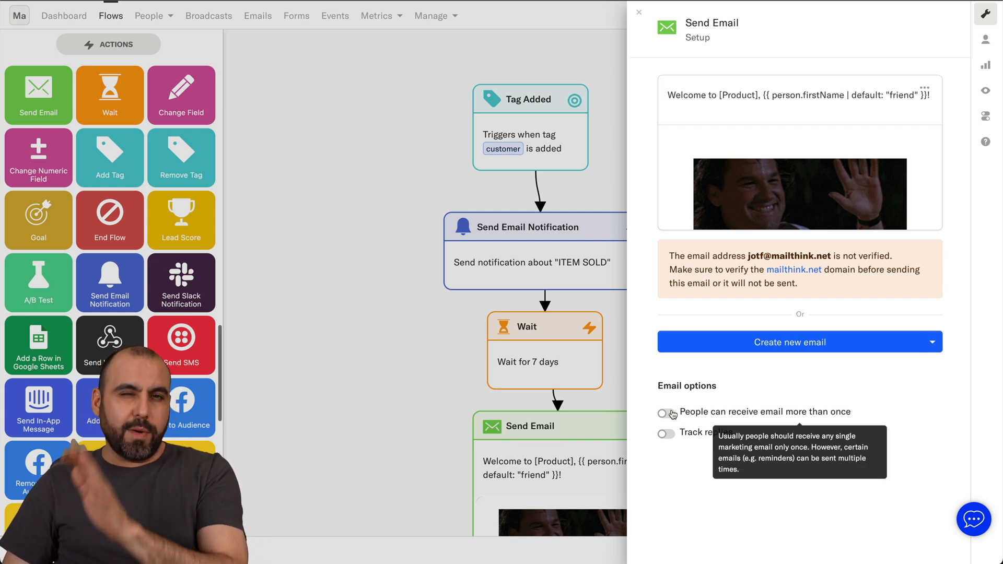
mouse_move(752, 460)
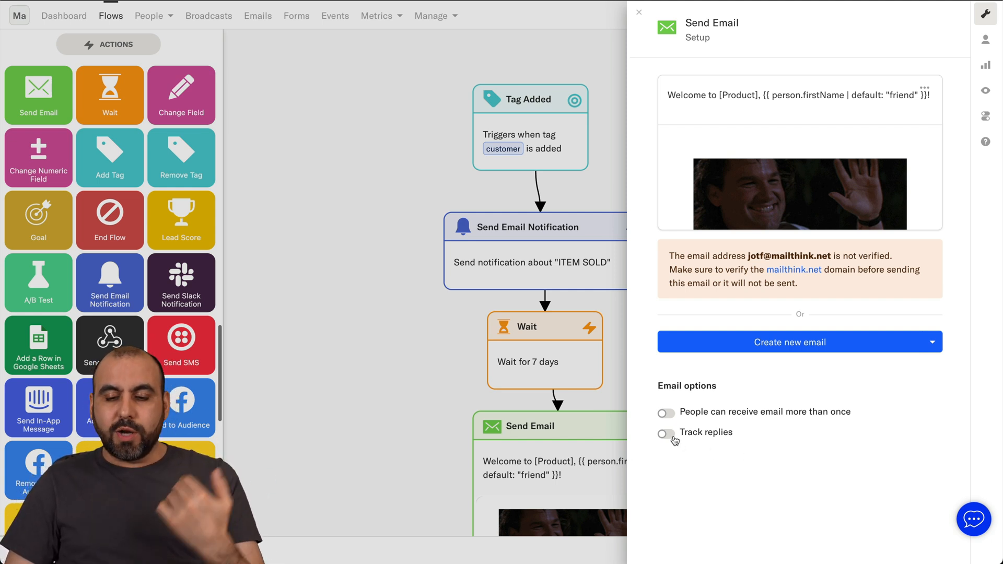
left_click(665, 432)
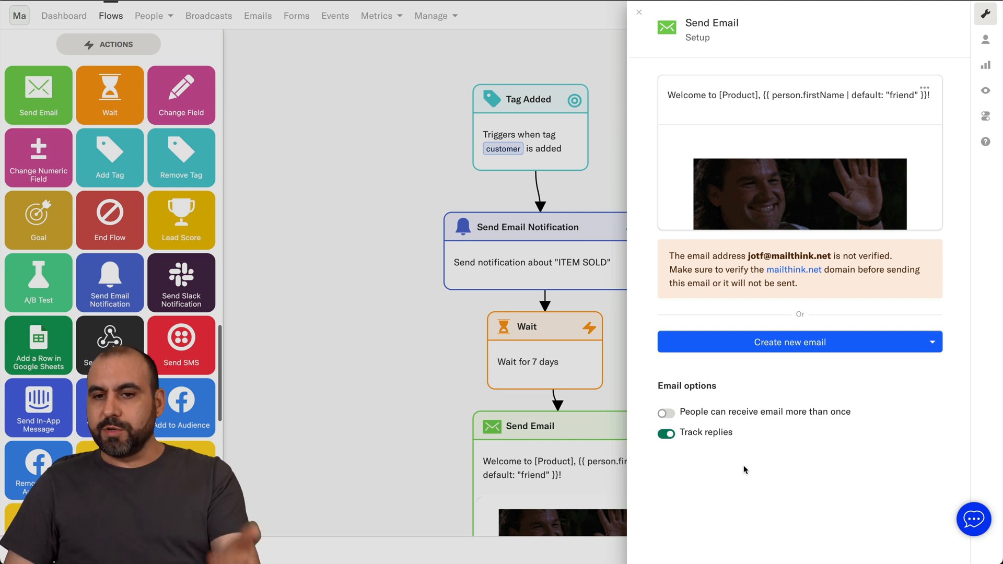
left_click(637, 13)
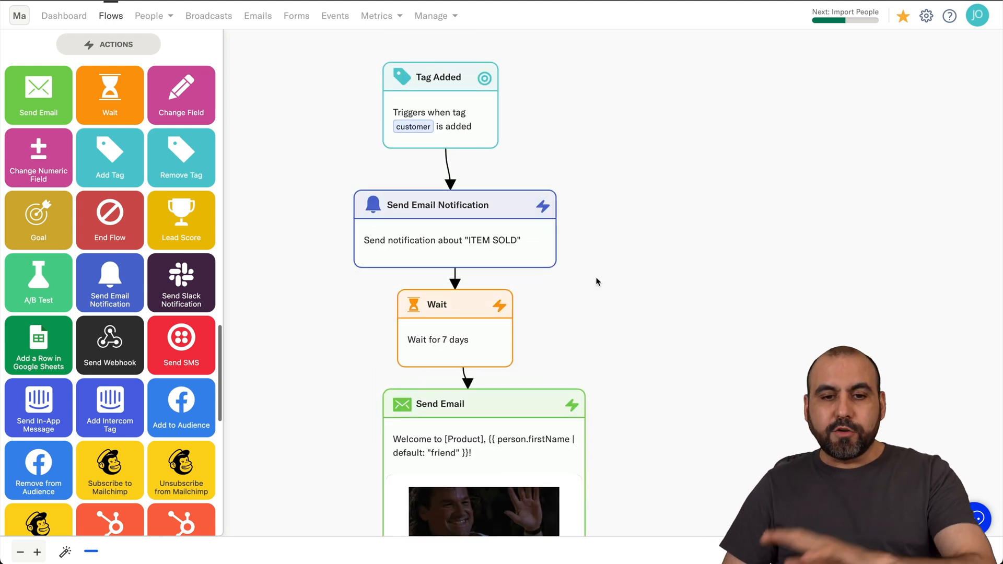
scroll("down", 3)
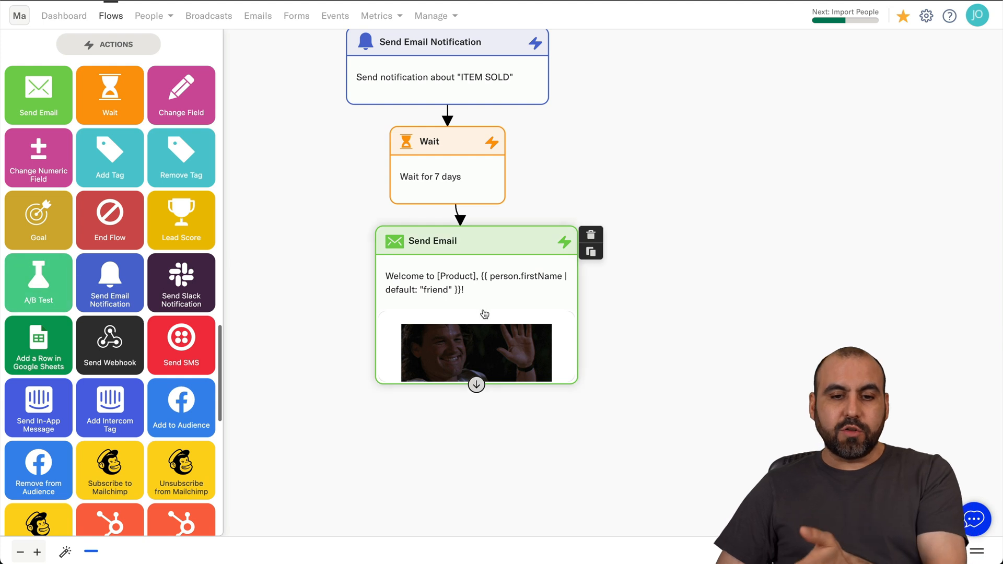
mouse_move(217, 303)
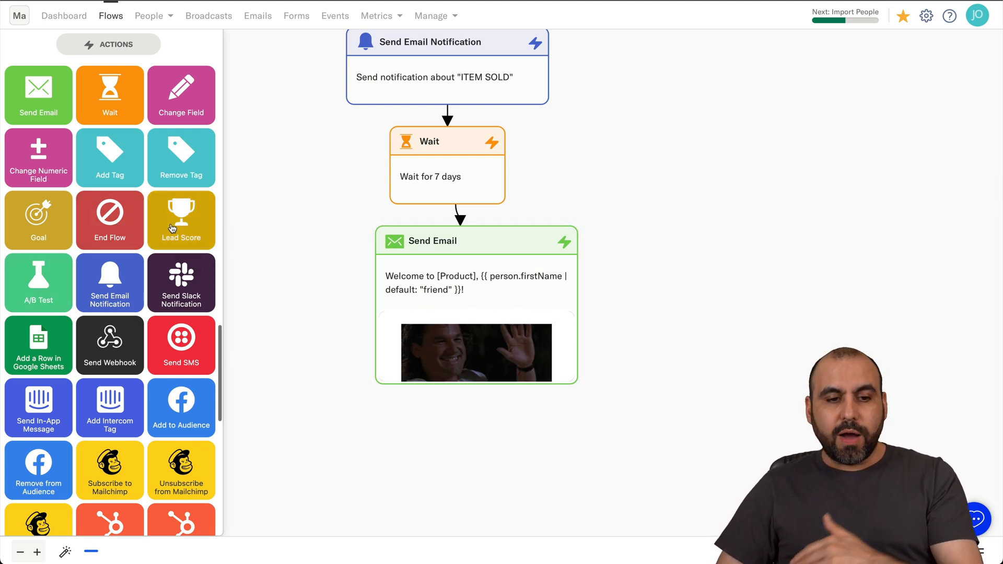
scroll("down", 3)
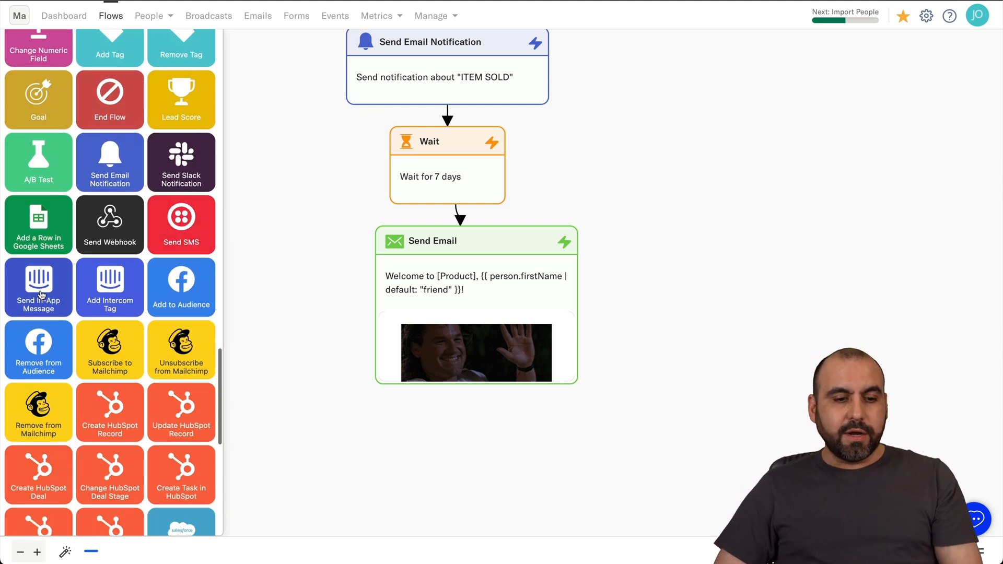
scroll("down", 3)
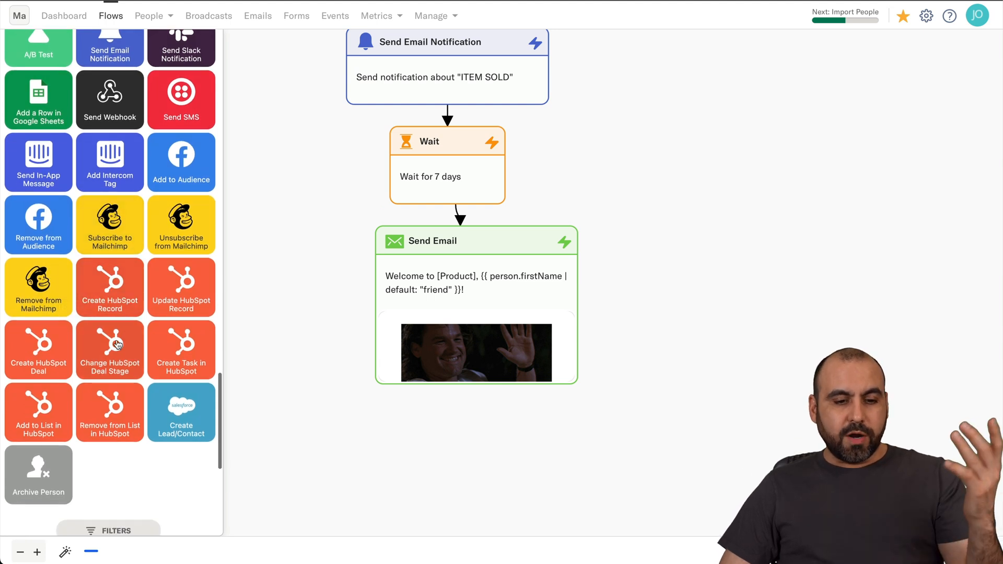
scroll("down", 3)
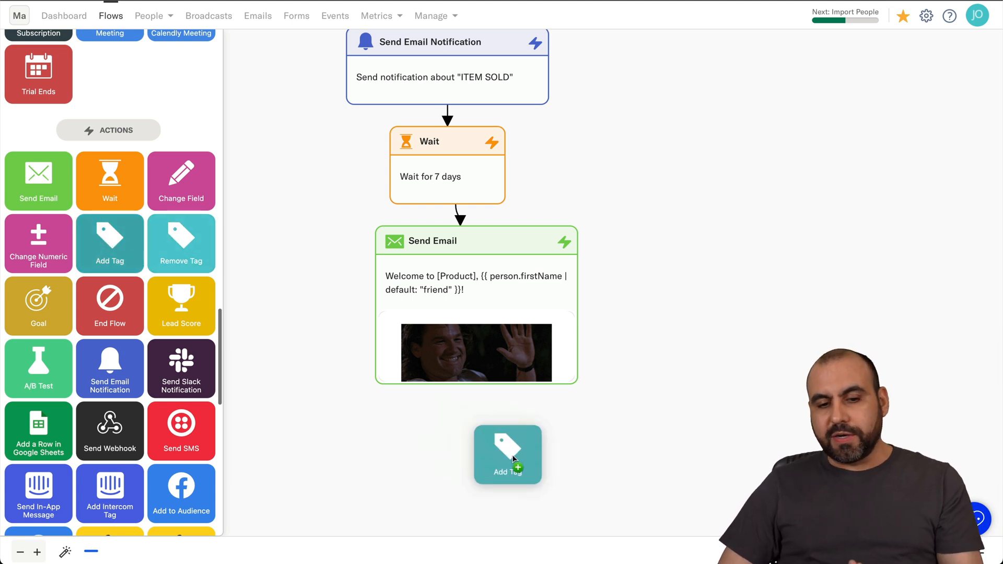
Step: Add an Add Tag step on the email-opened branch and view its available tags
left_click_drag(507, 454, 505, 440)
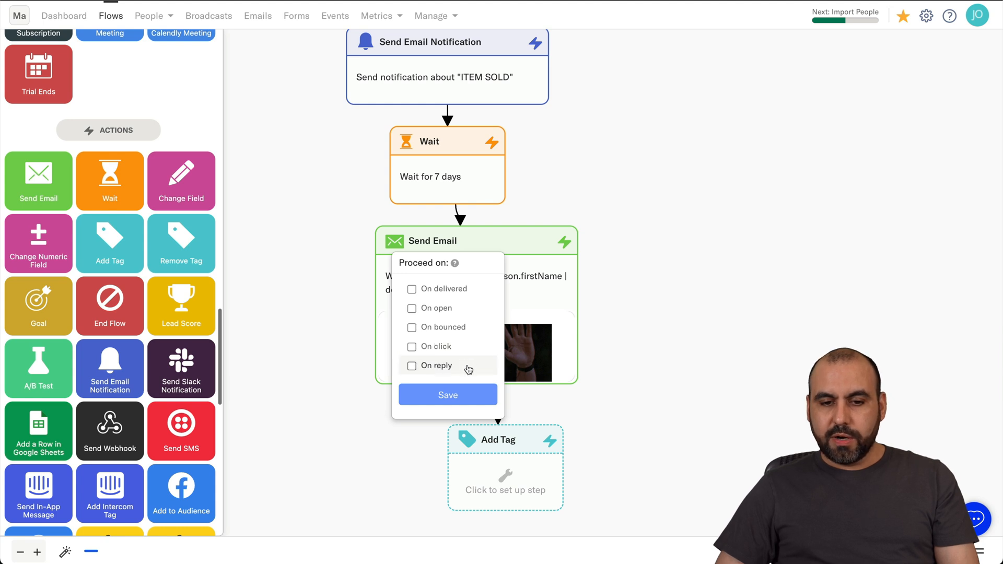
left_click(448, 395)
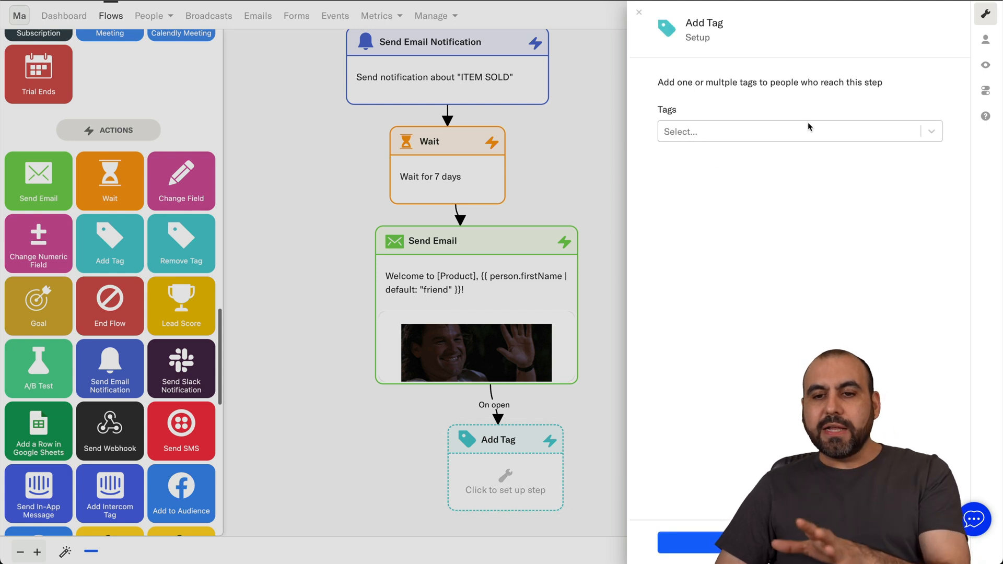
left_click(793, 131)
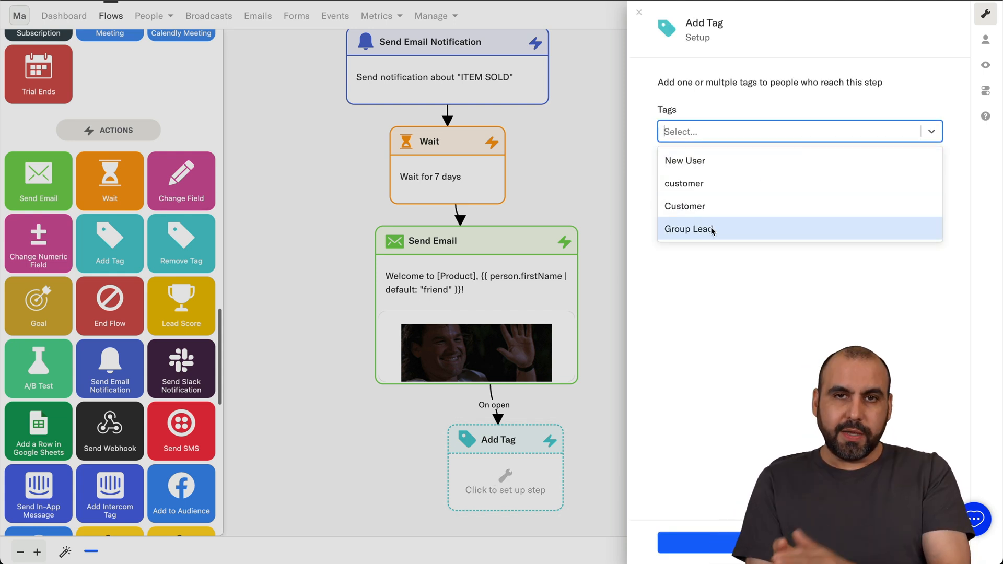
mouse_move(708, 161)
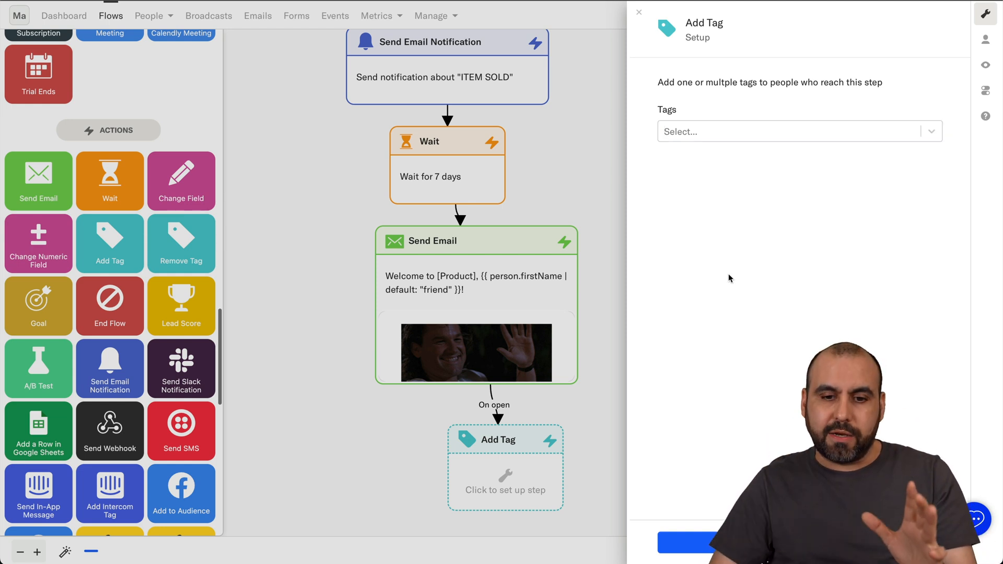
Step: Close the tag setup and delete the unconfigured Add Tag step
left_click(638, 12)
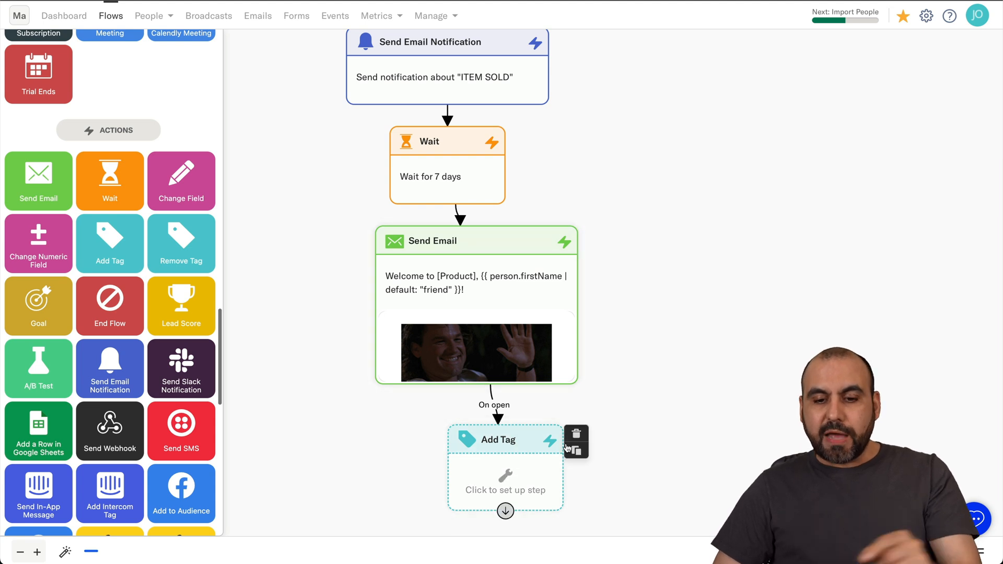
left_click(575, 434)
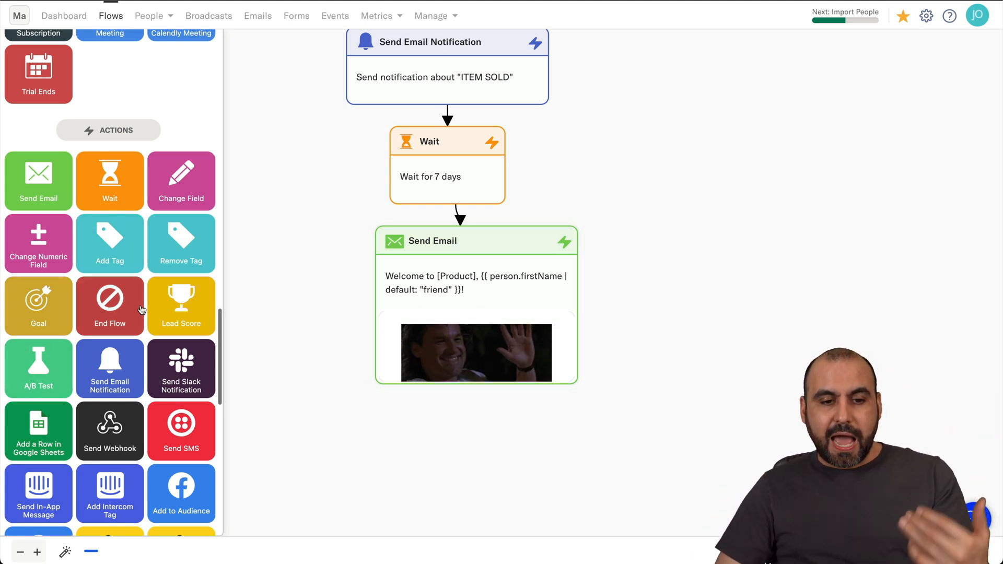
Step: Scroll the step library down to its filter and note options
scroll("down", 3)
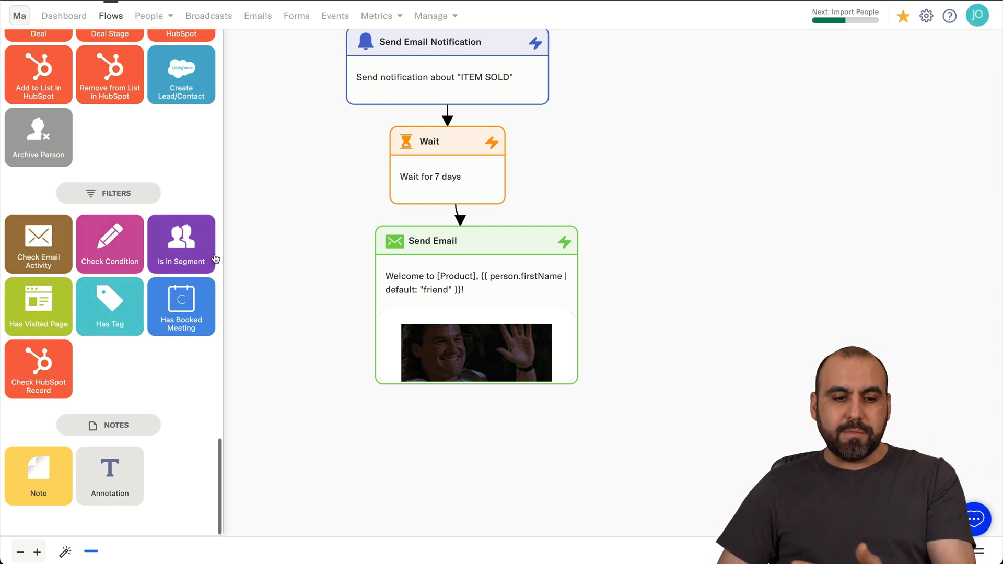
mouse_move(588, 111)
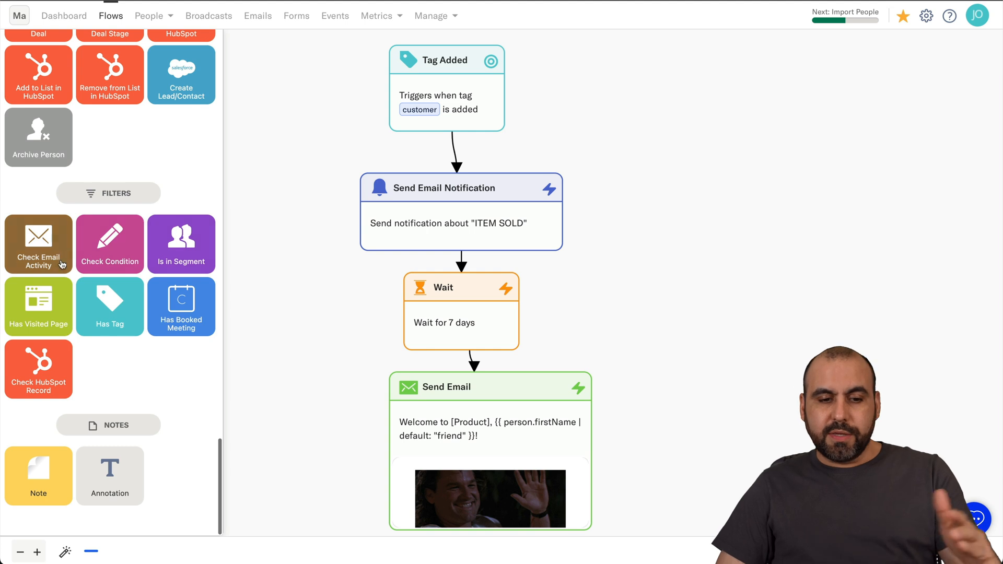
mouse_move(630, 139)
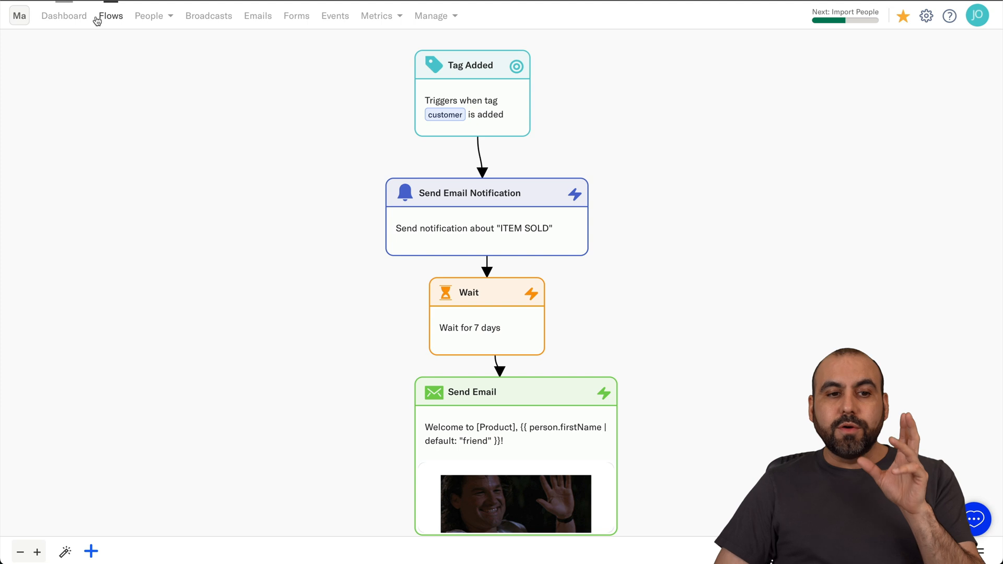
Step: Return to the Flows list, then go to Forms showing the test form
left_click(110, 15)
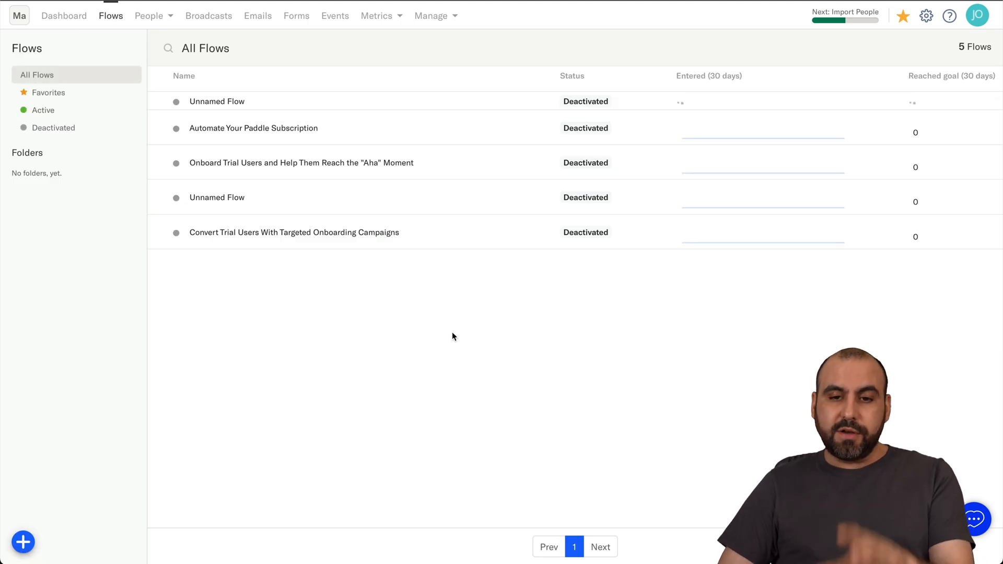
mouse_move(456, 340)
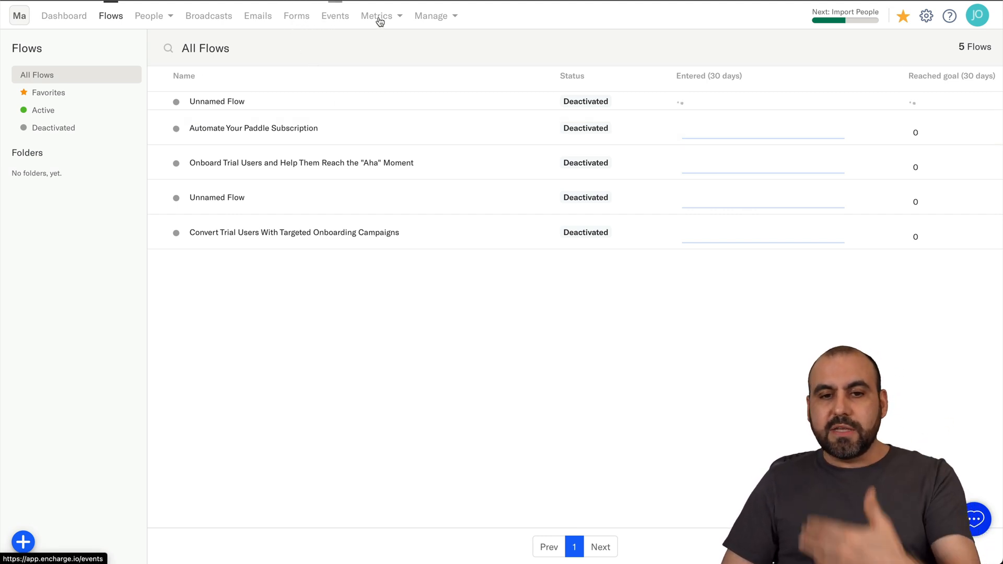
left_click(296, 15)
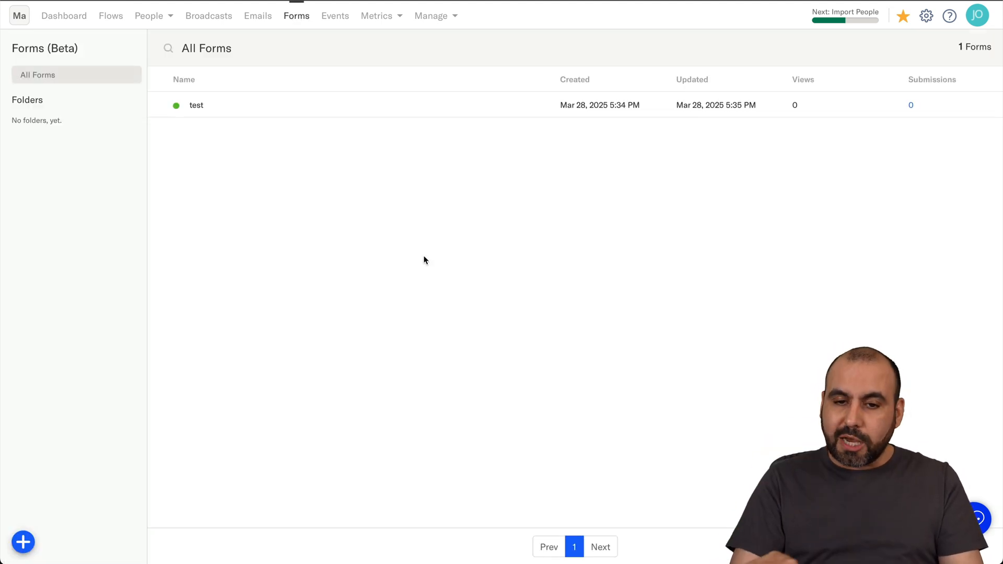
Step: Create a new form named 'NEW FORM' from the add menu, opening its editor
left_click(23, 542)
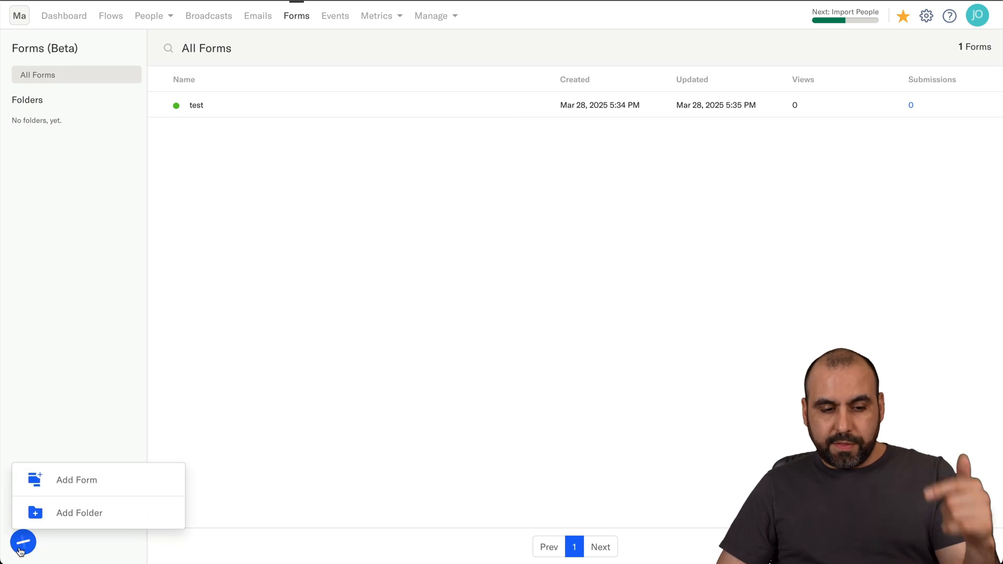
left_click(76, 479)
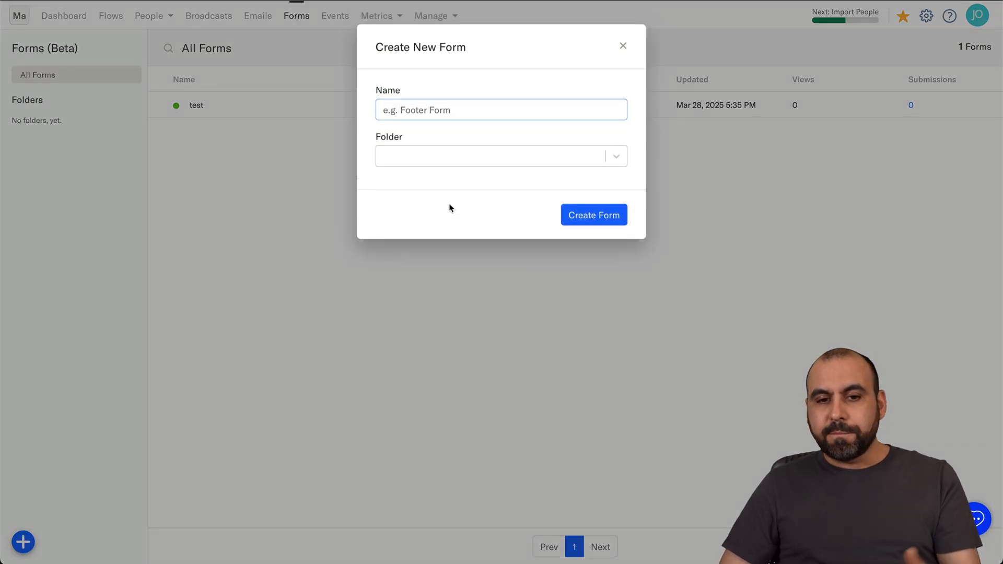
type("NEW FOR")
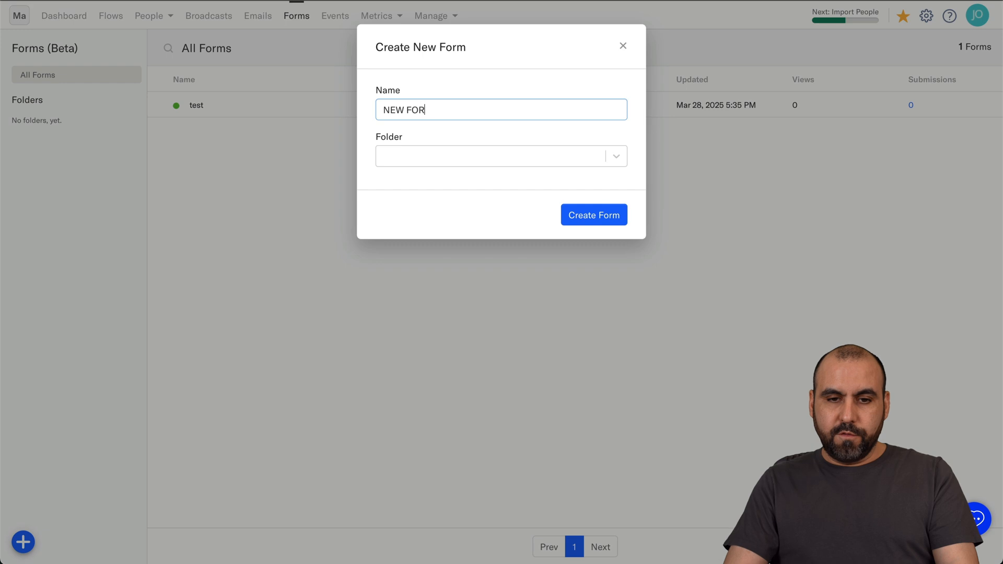
type("M")
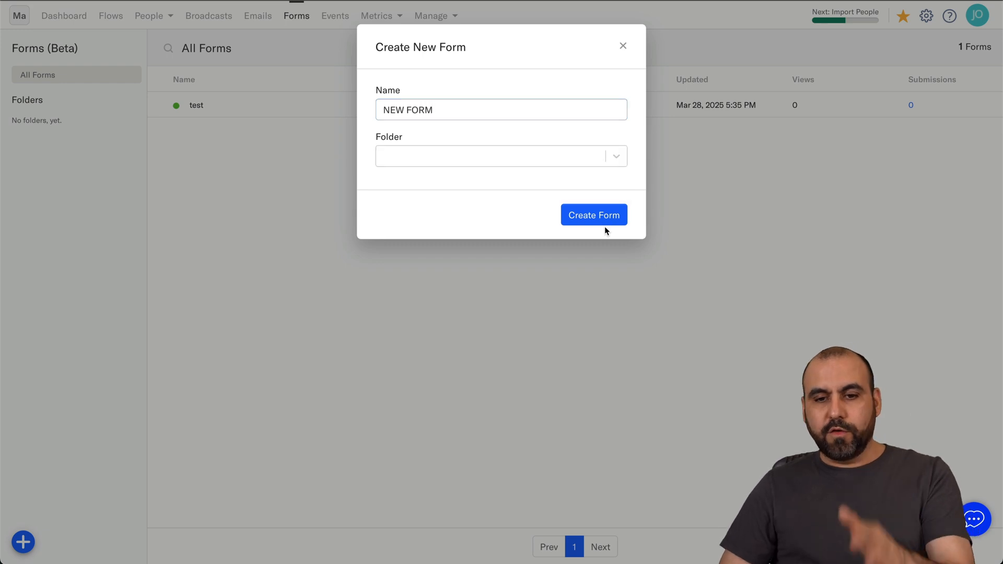
left_click(592, 214)
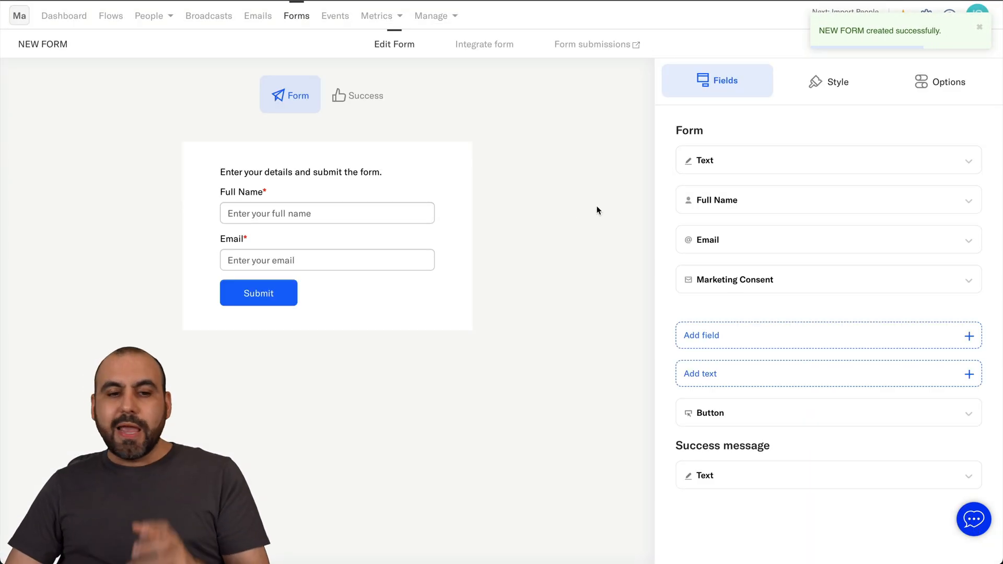
mouse_move(438, 252)
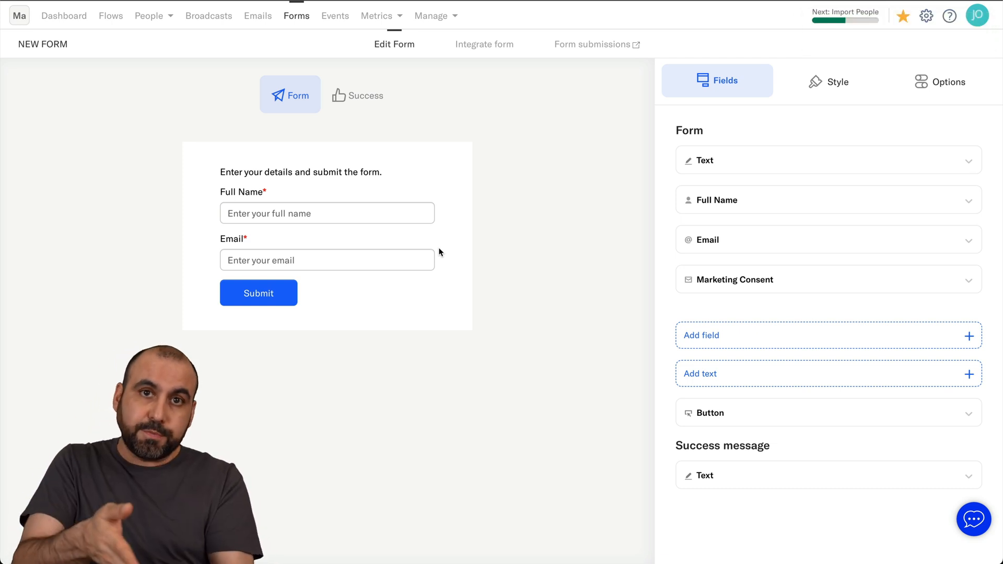
mouse_move(754, 193)
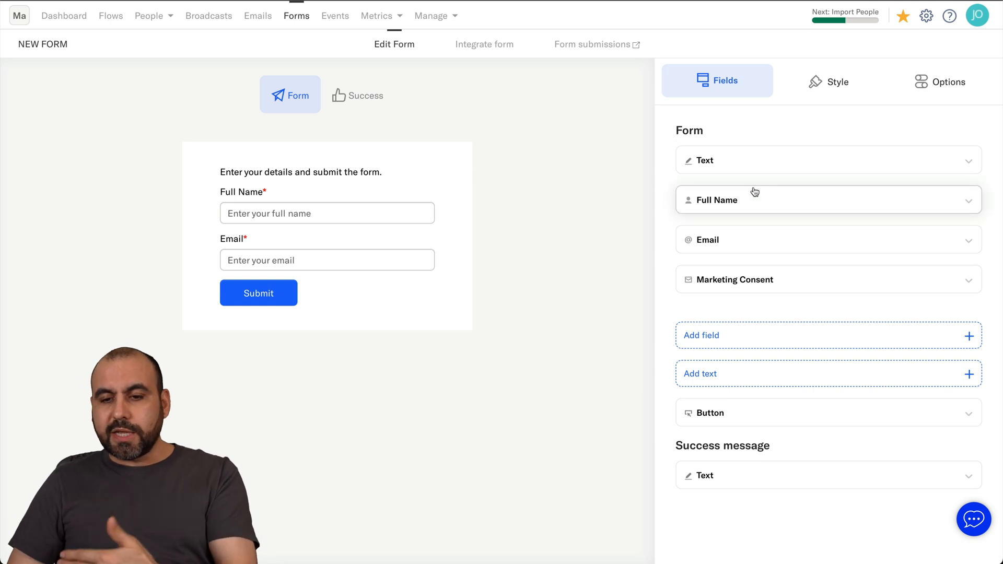
Step: Add Company and Website fields, review Style and Options settings, and save NEW FORM
left_click(827, 200)
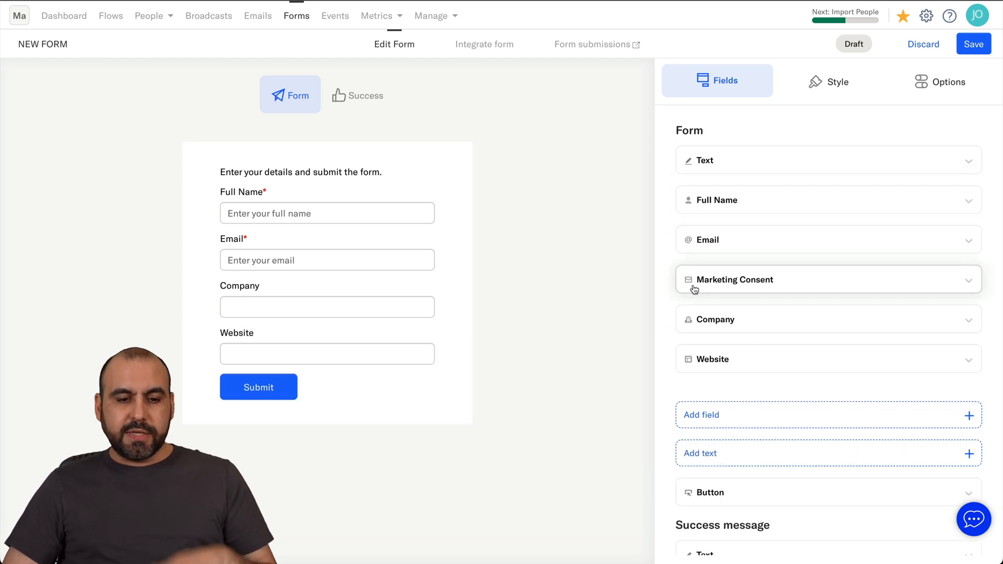
mouse_move(396, 330)
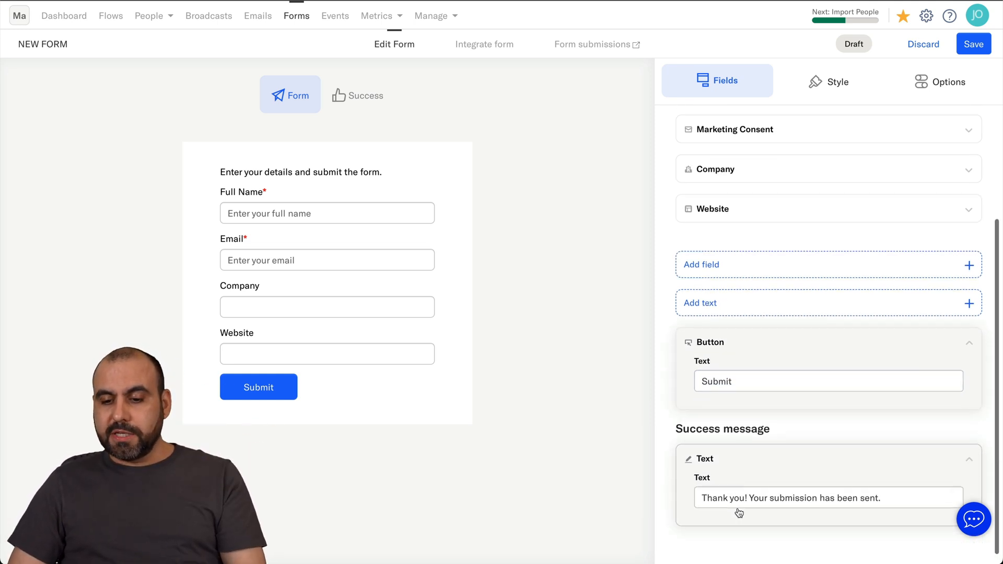
left_click(836, 81)
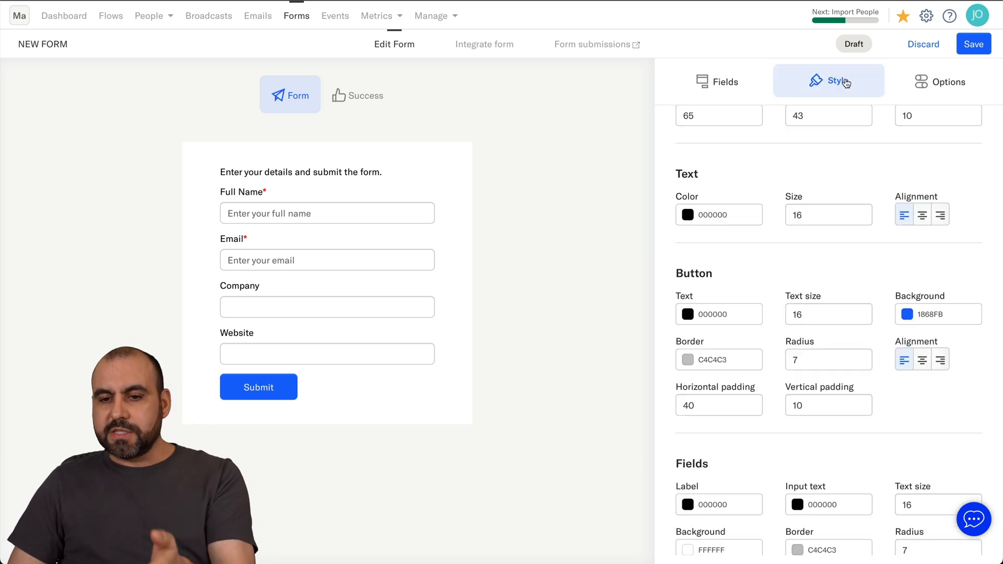
scroll("down", 3)
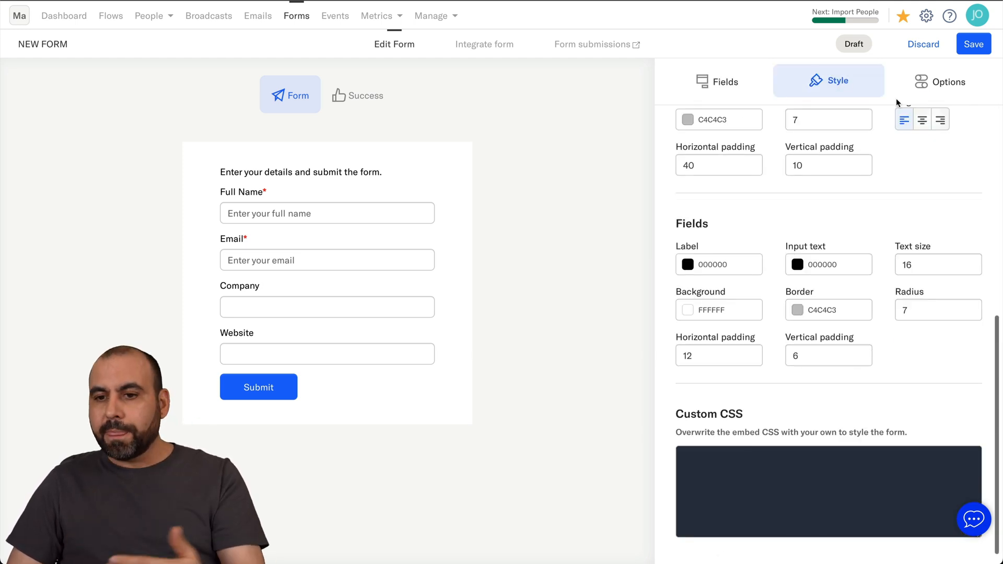
left_click(940, 82)
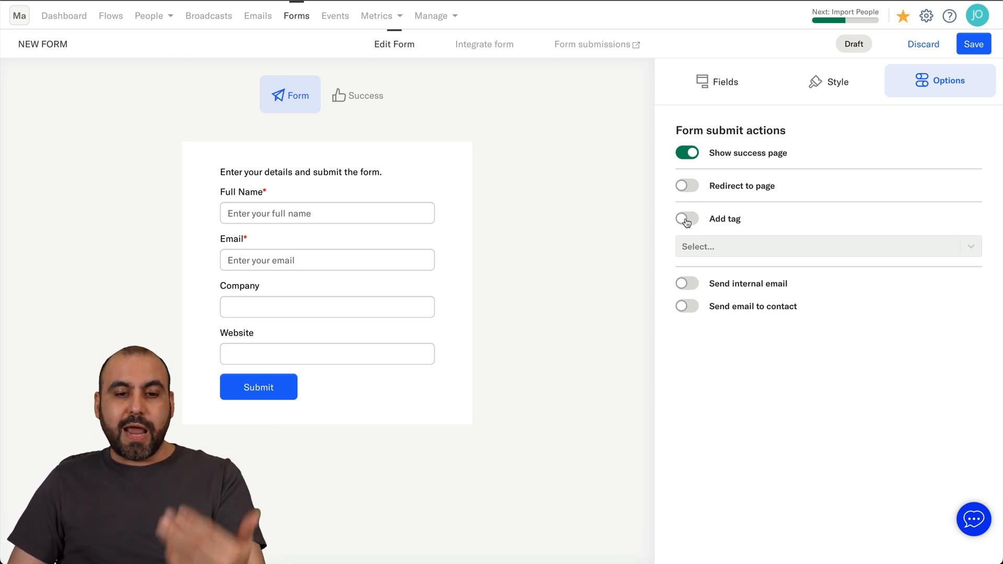
mouse_move(703, 236)
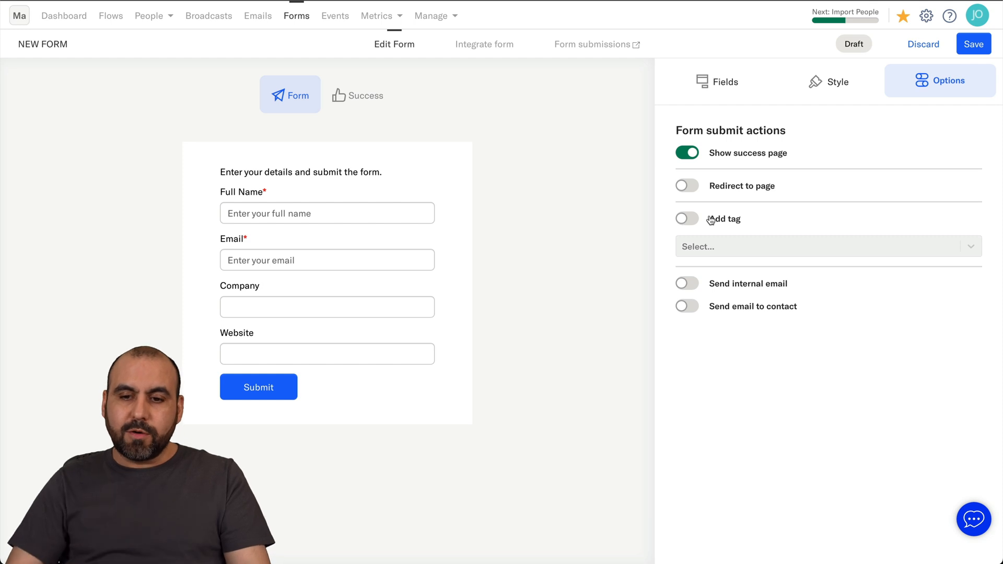
mouse_move(714, 220)
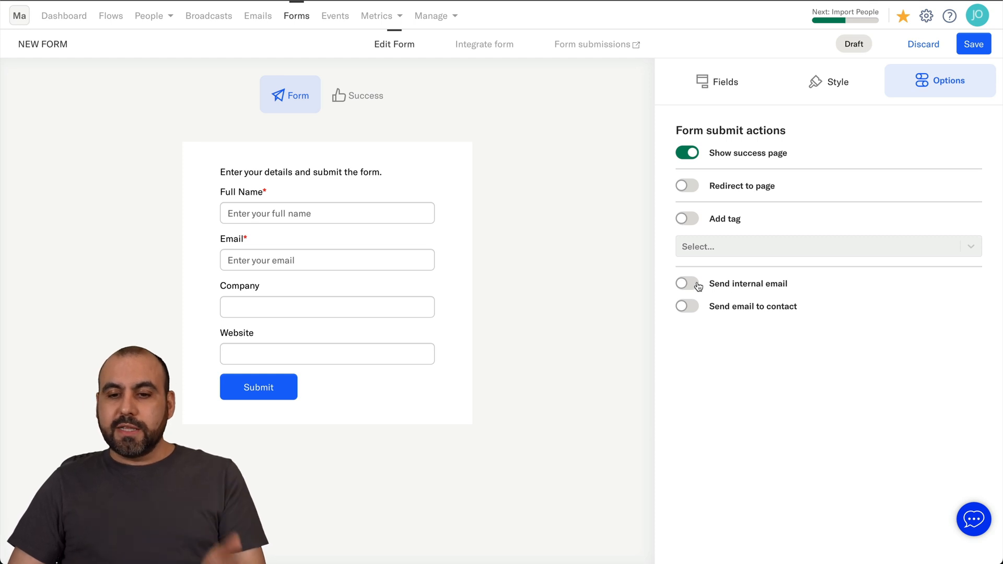
mouse_move(805, 257)
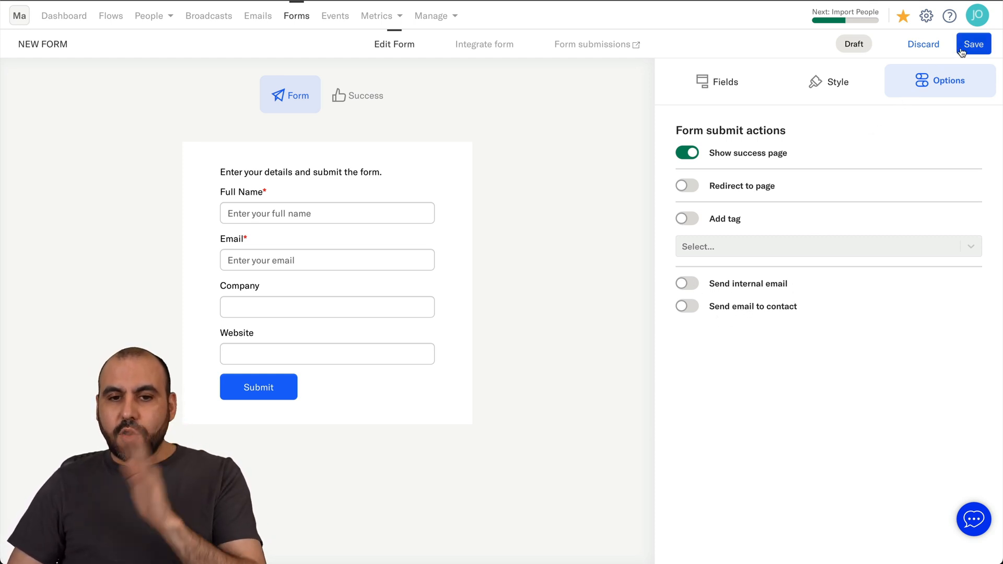
left_click(484, 44)
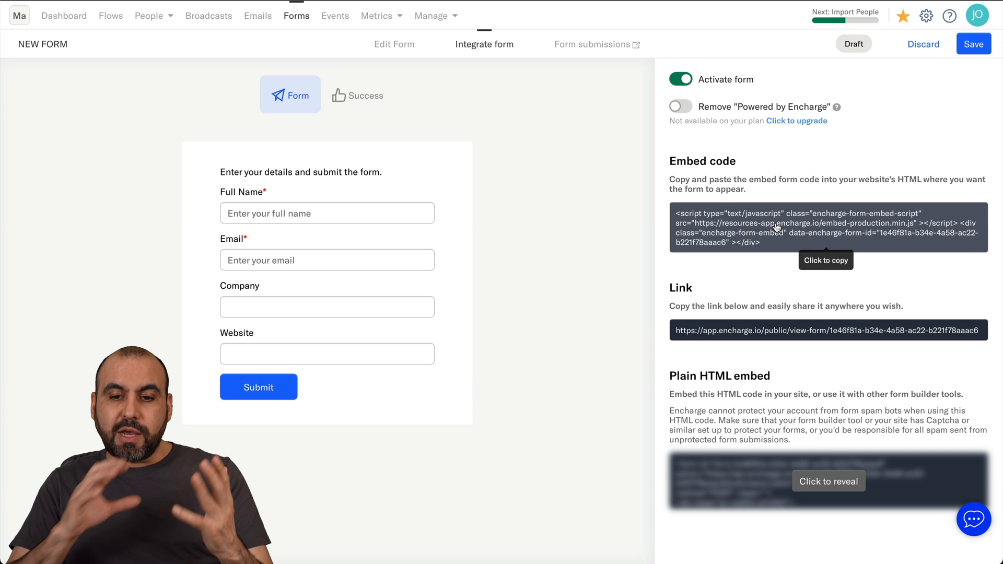
mouse_move(796, 330)
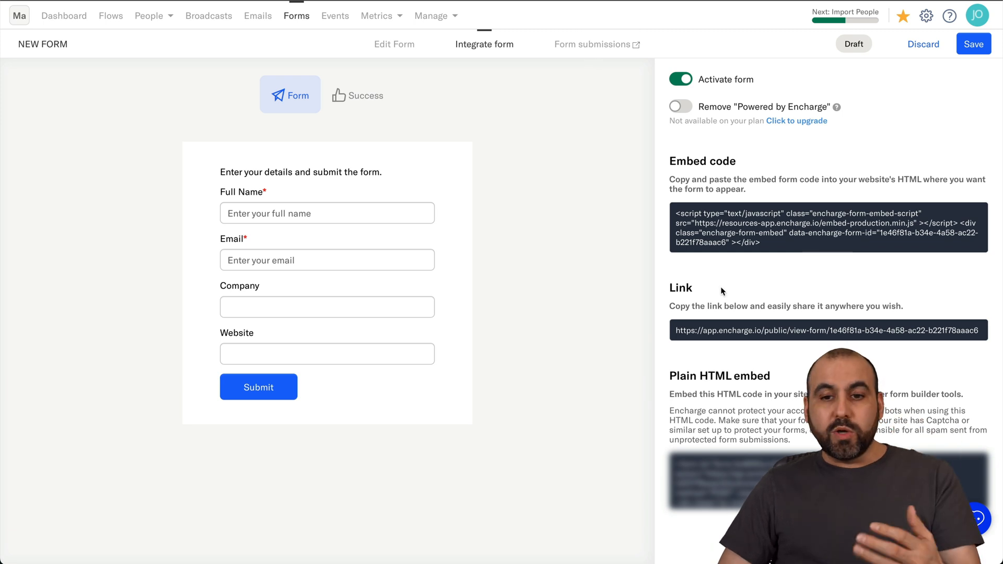
mouse_move(589, 71)
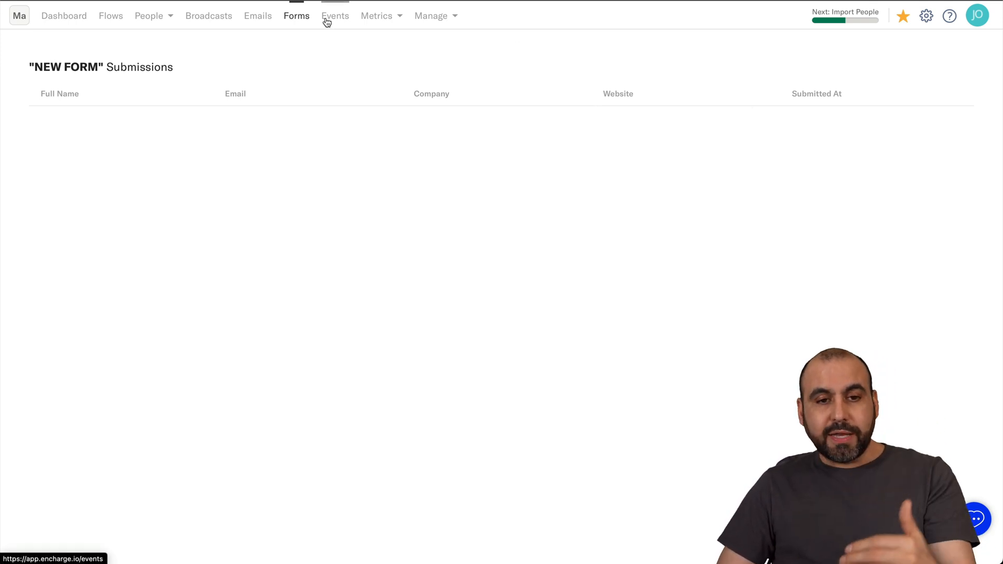
mouse_move(328, 87)
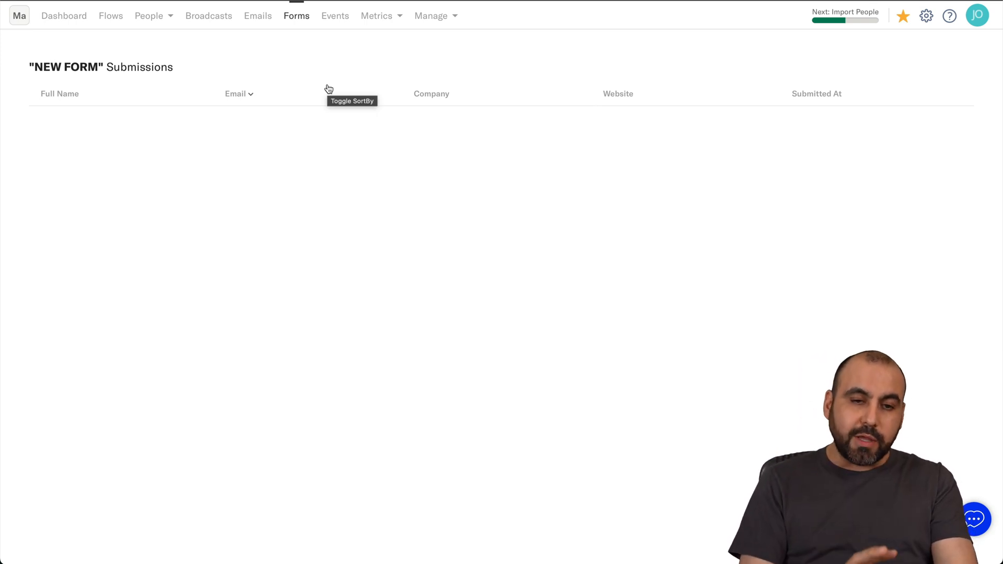
mouse_move(219, 26)
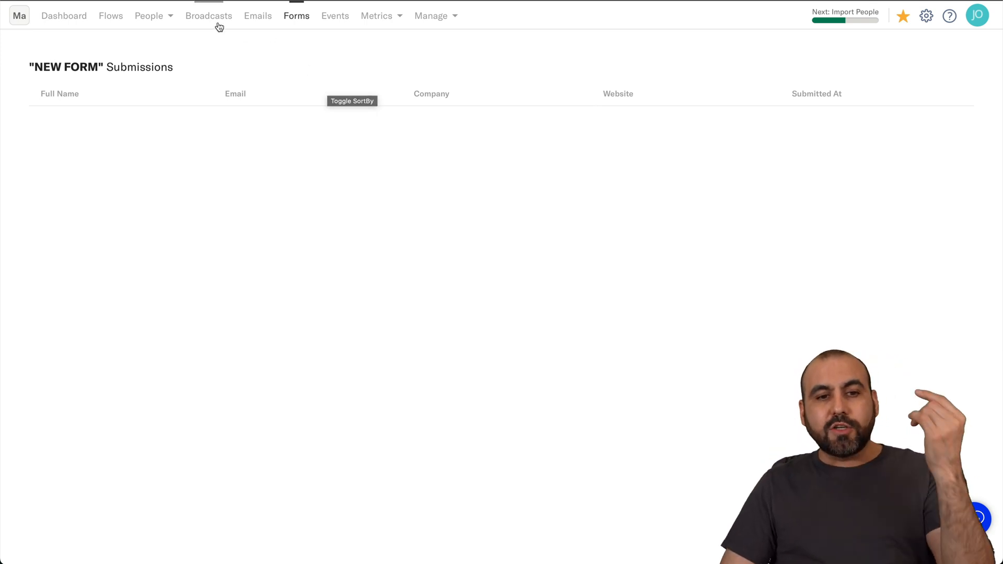
Step: Show the All Broadcasts list with its single draft named NOW
left_click(209, 16)
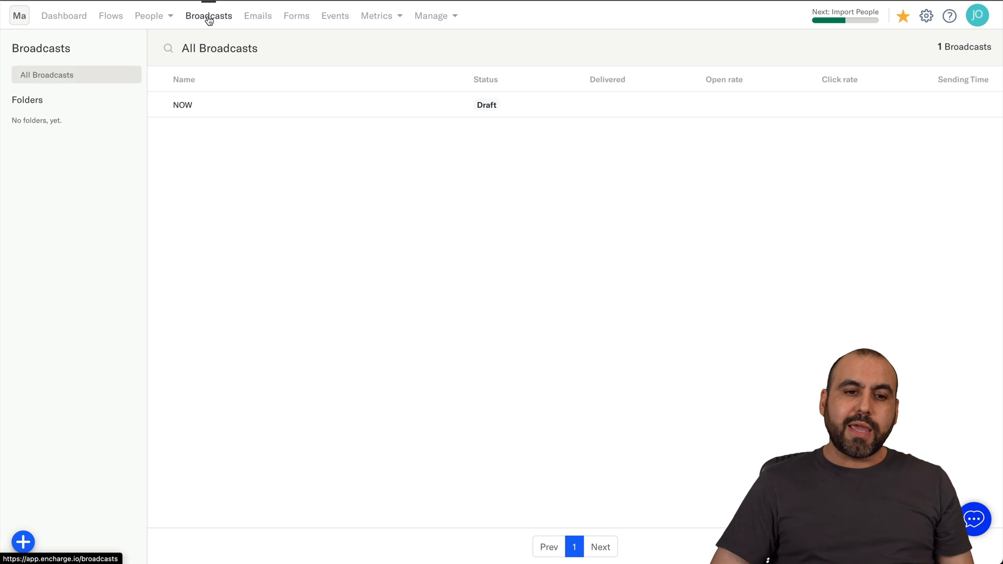
Step: Create a broadcast named 'new' for All People and continue to its email editor
left_click(23, 542)
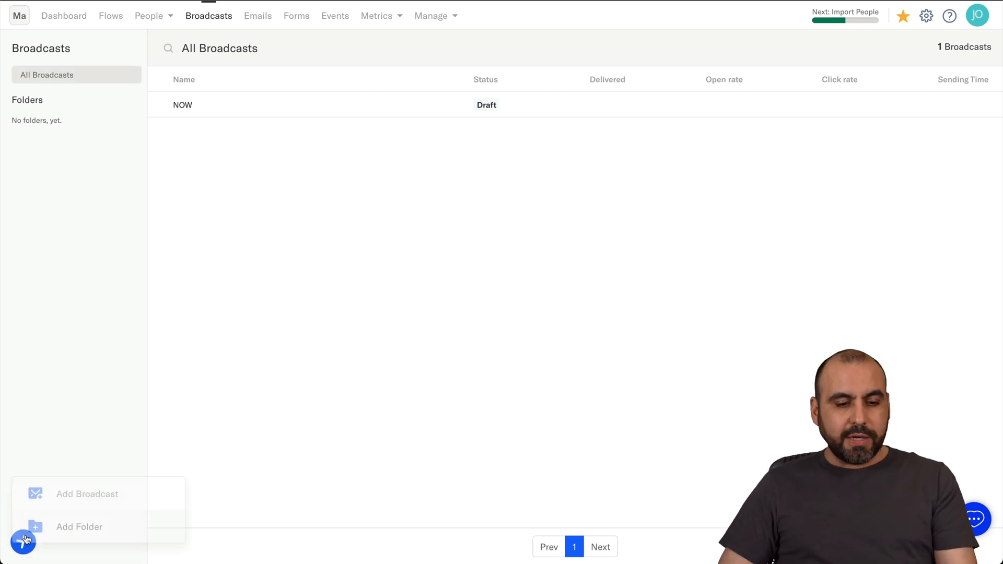
left_click(87, 494)
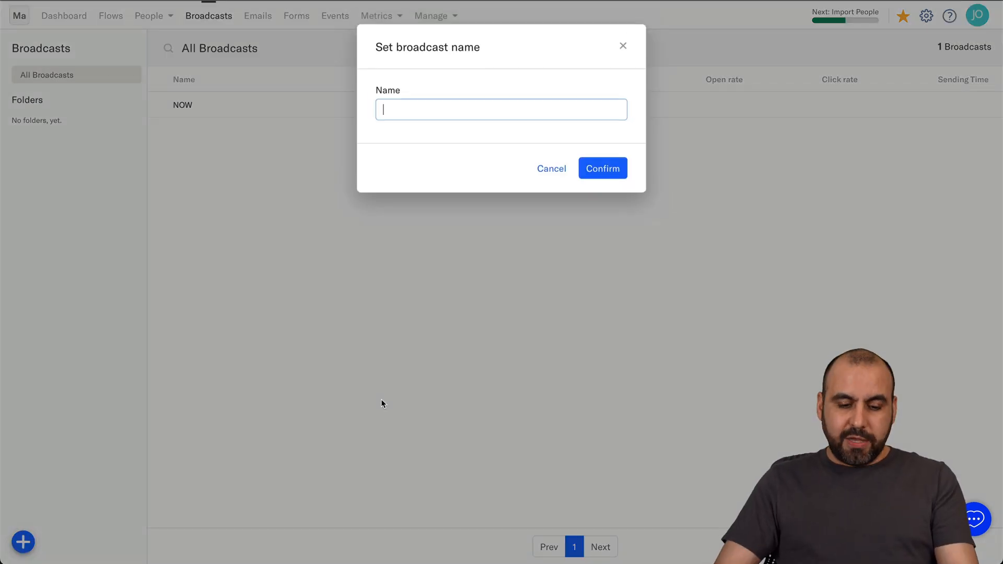
type("new")
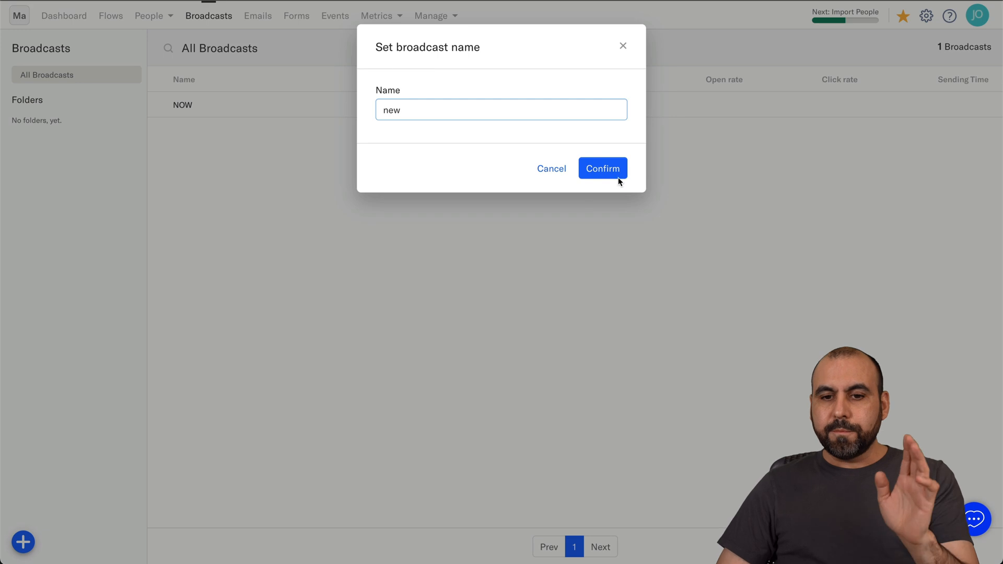
left_click(601, 168)
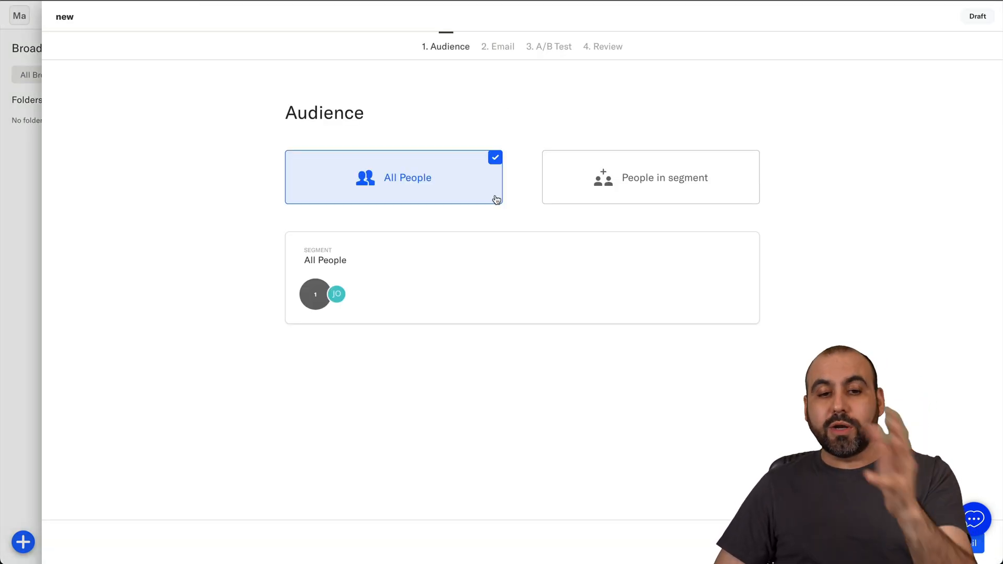
mouse_move(485, 292)
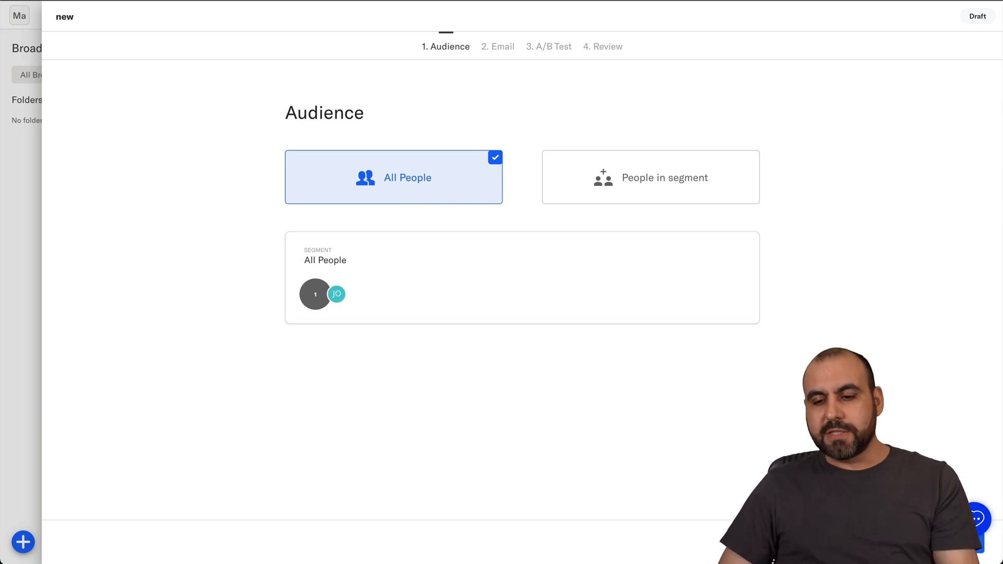
left_click(497, 46)
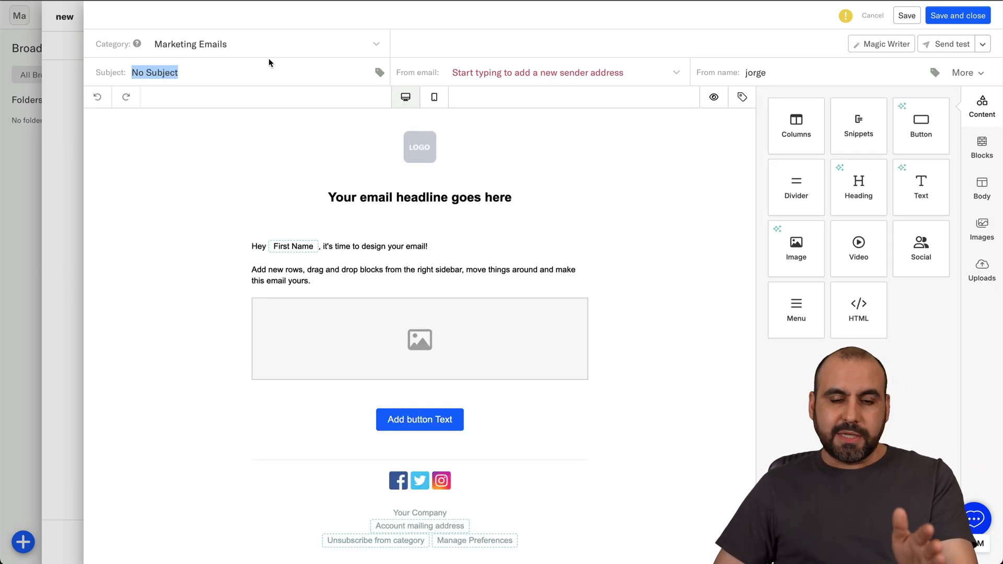
mouse_move(512, 79)
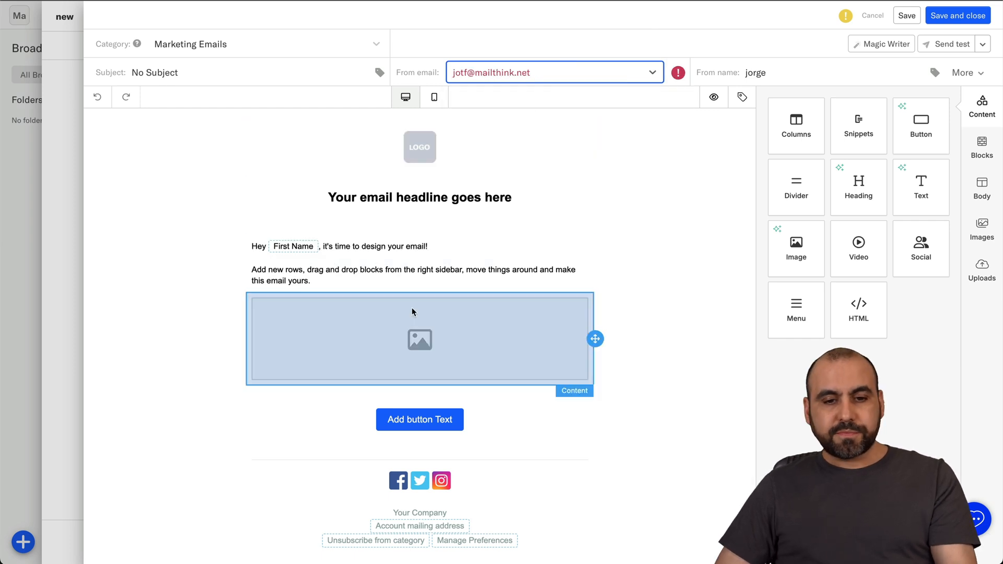
Step: Insert a stock photo of two people jumping into the email, then save and close
left_click(420, 197)
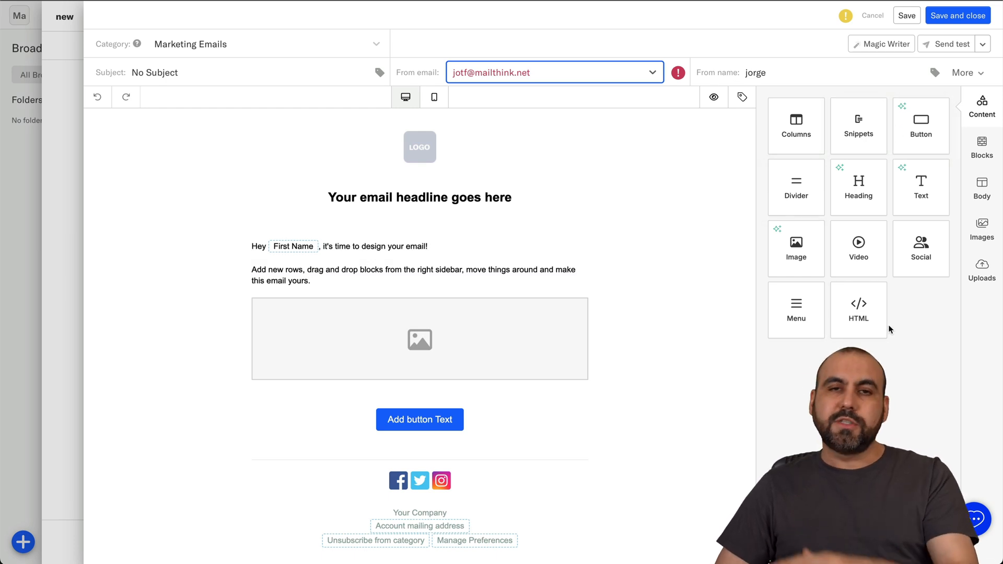
mouse_move(908, 153)
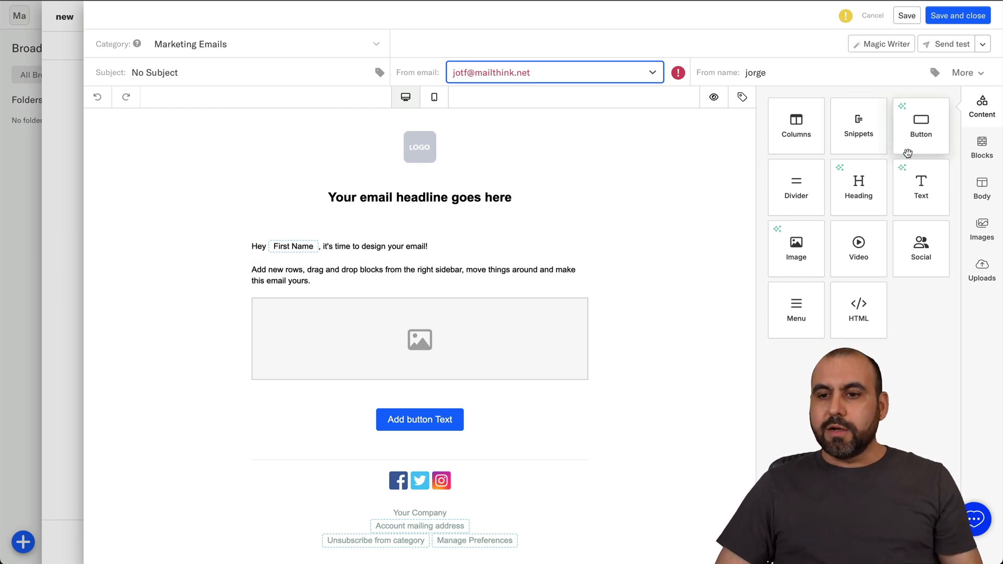
left_click(981, 148)
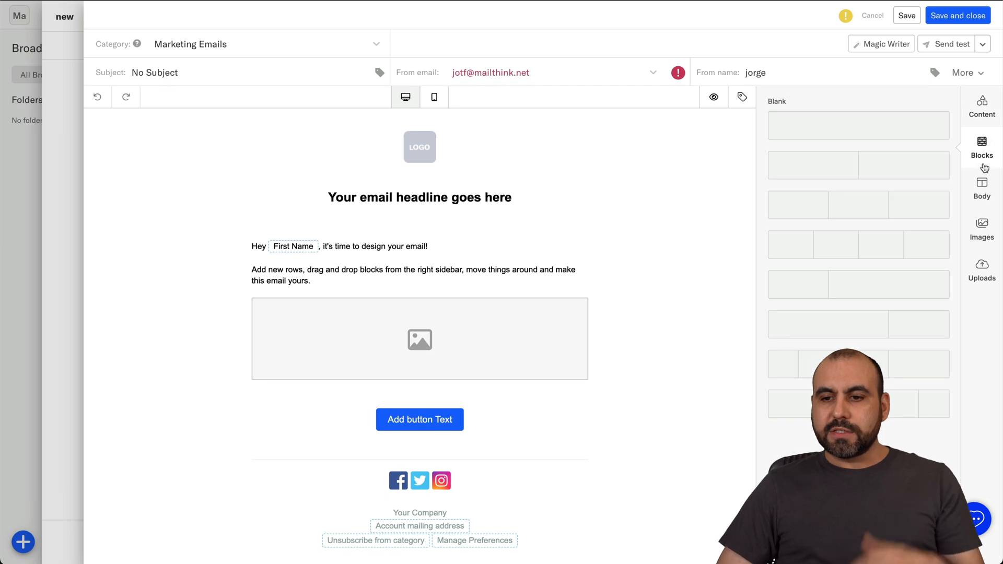
left_click(982, 227)
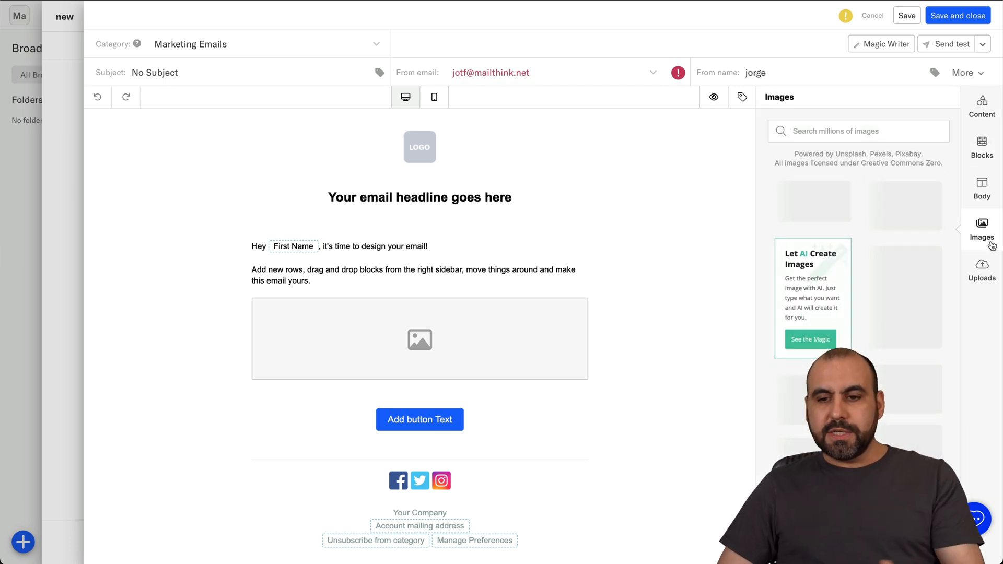
left_click(420, 338)
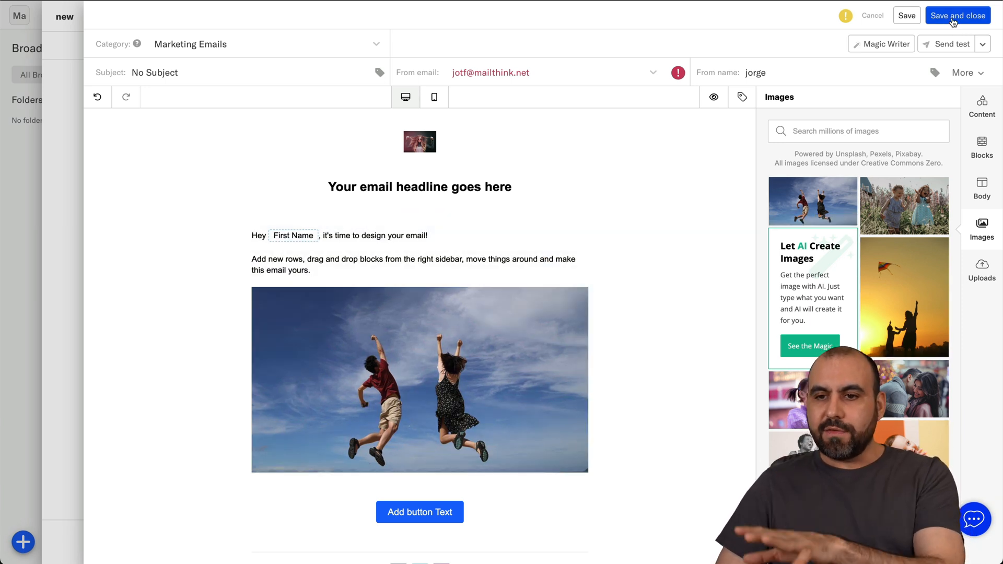
left_click(958, 14)
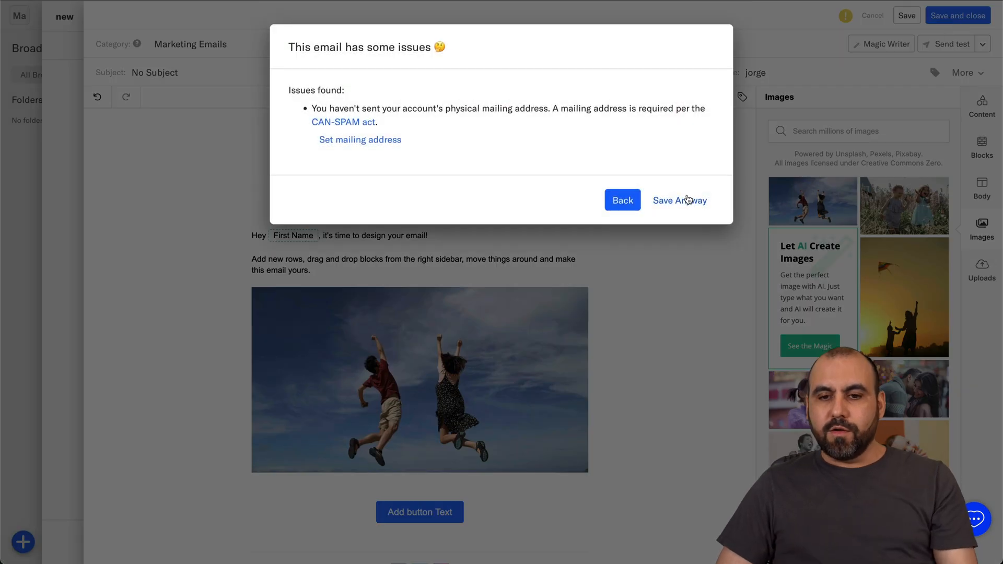
Step: Save the email anyway despite the mailing-address warning and advance to A/B Test
left_click(679, 201)
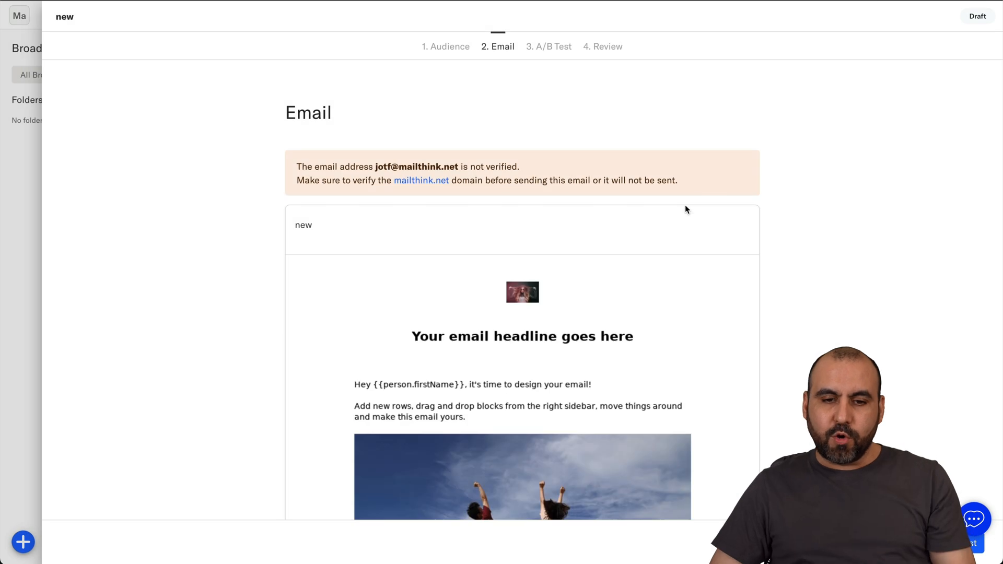
scroll("down", 3)
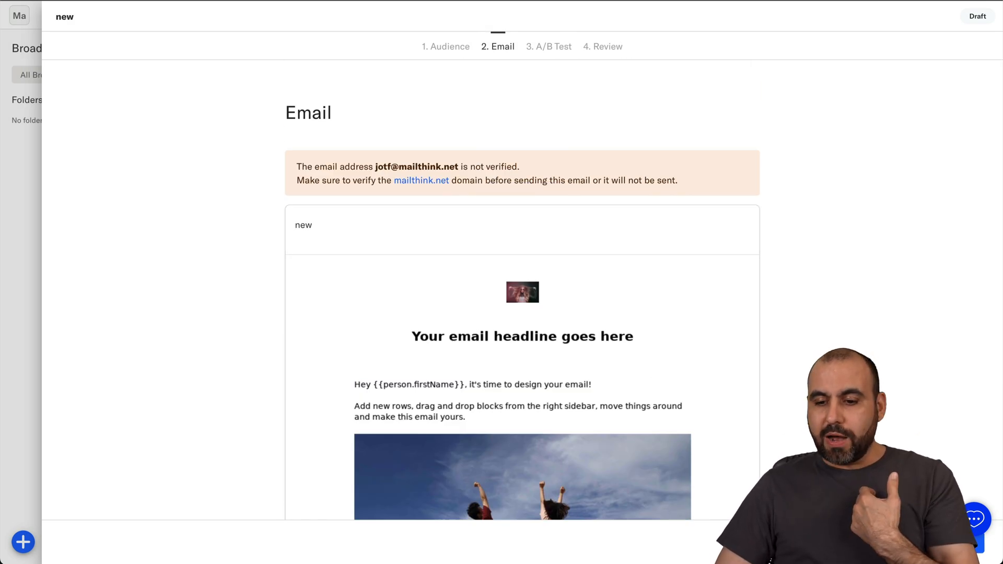
left_click(548, 46)
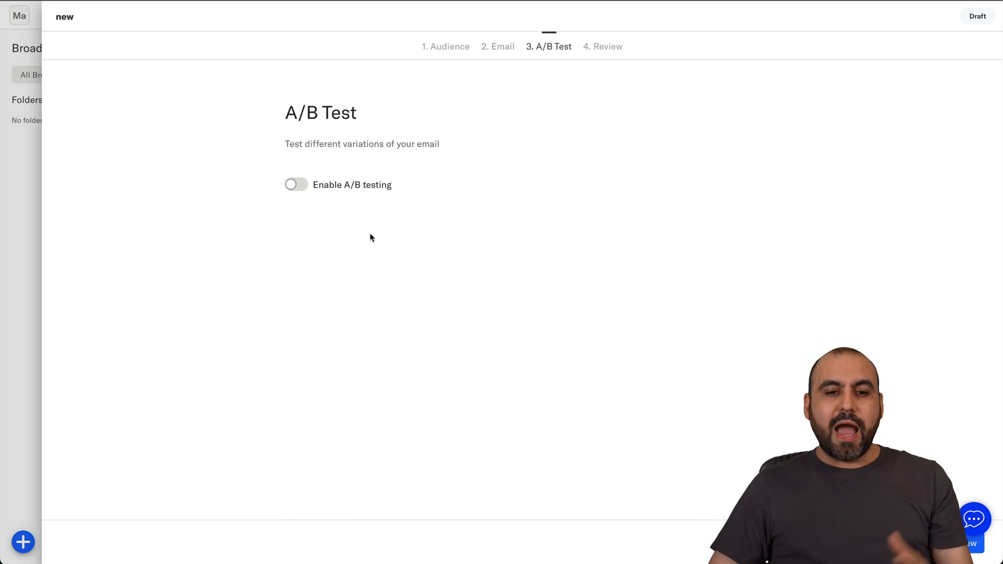
Step: Preview A/B testing, leave it disabled, and continue to the Review step
left_click(295, 184)
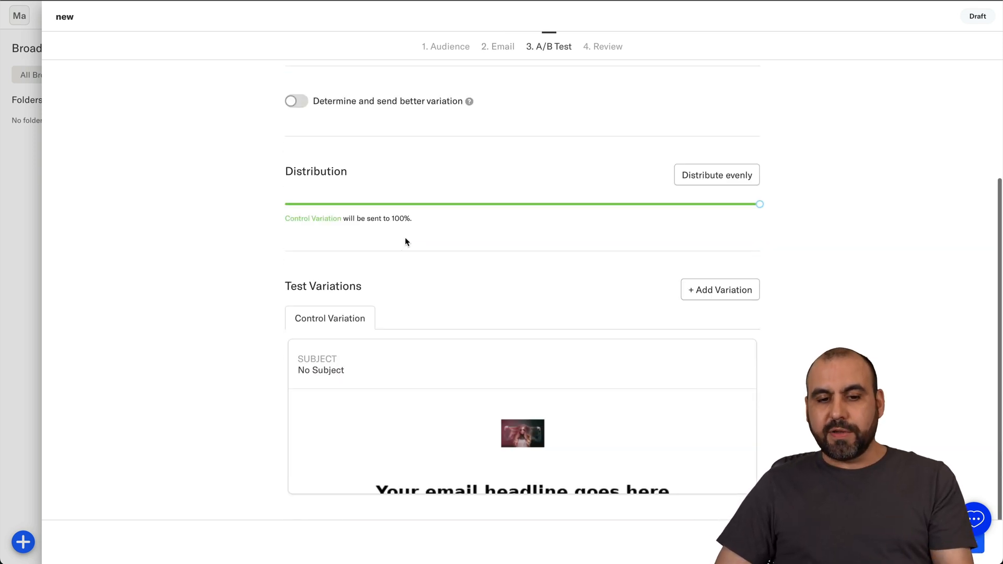
scroll("up", 3)
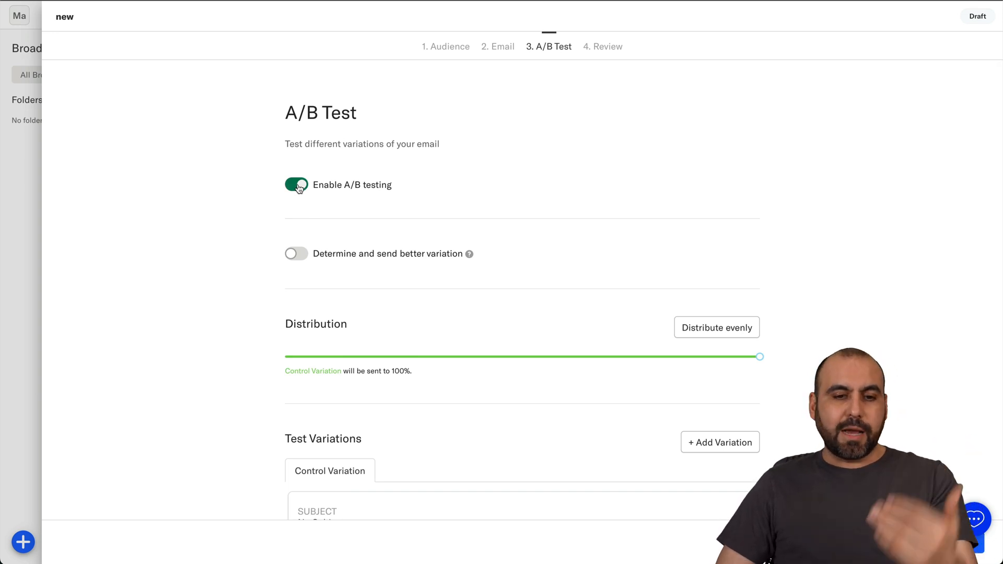
left_click(296, 185)
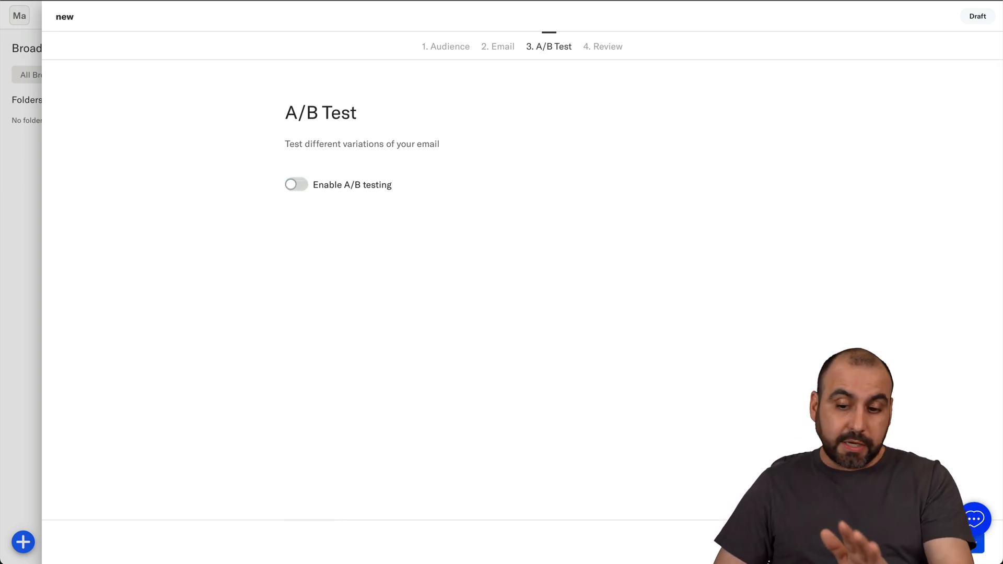
left_click(601, 46)
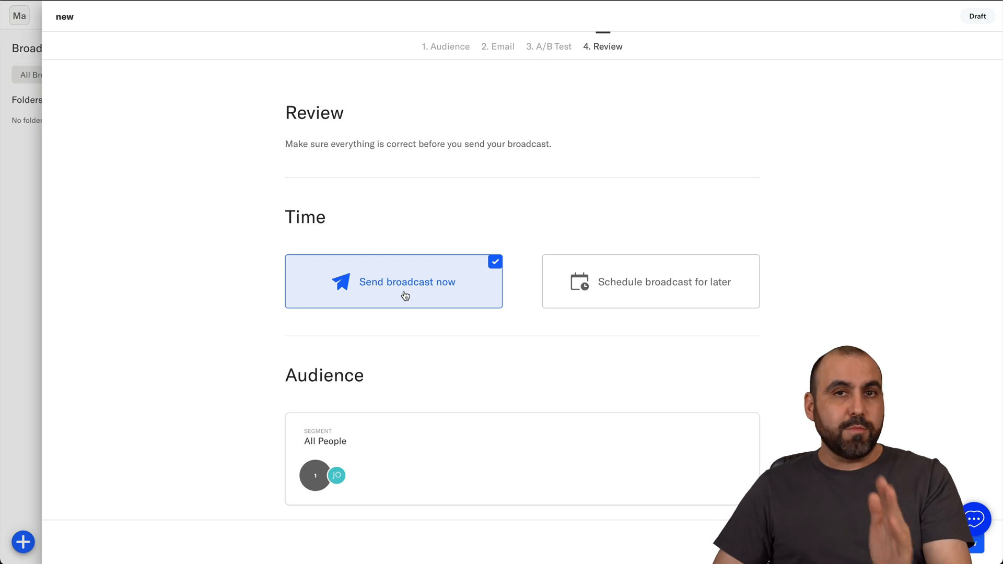
mouse_move(612, 286)
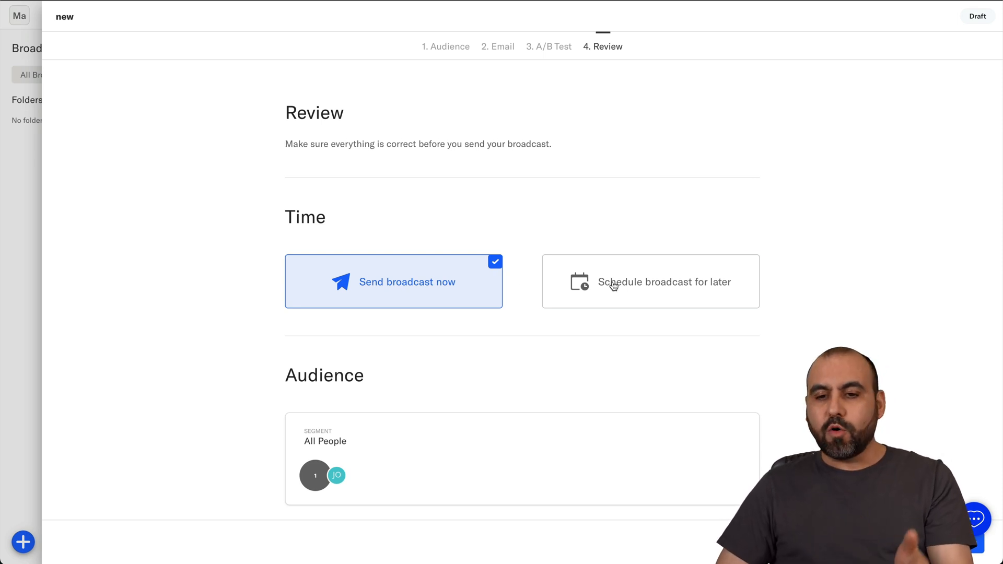
Step: Exit the broadcast as a draft, returning to the list showing 'new' and NOW
left_click(663, 281)
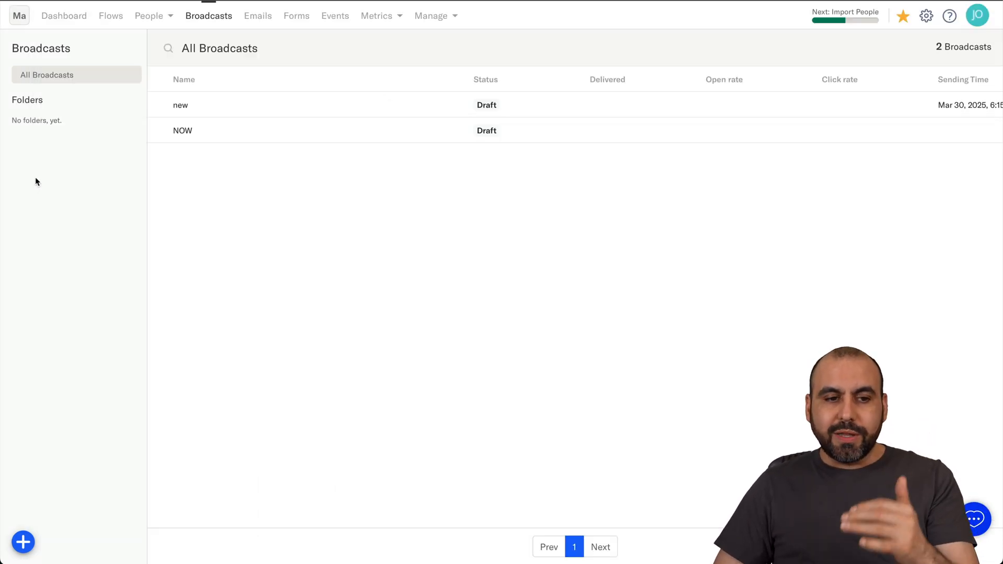
Step: View the dashboard's people and email statistics, then check the Metrics menu
left_click(64, 15)
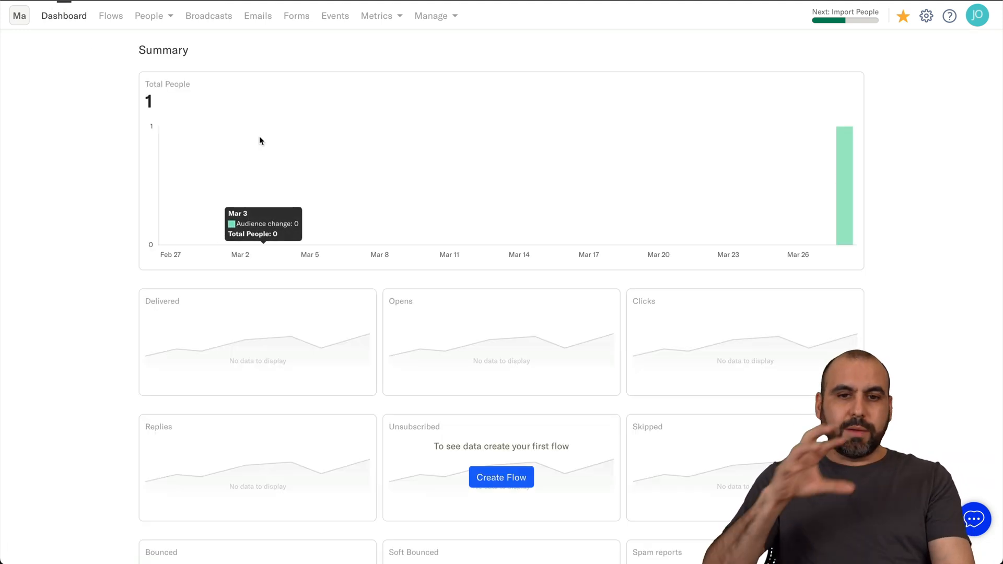
mouse_move(295, 15)
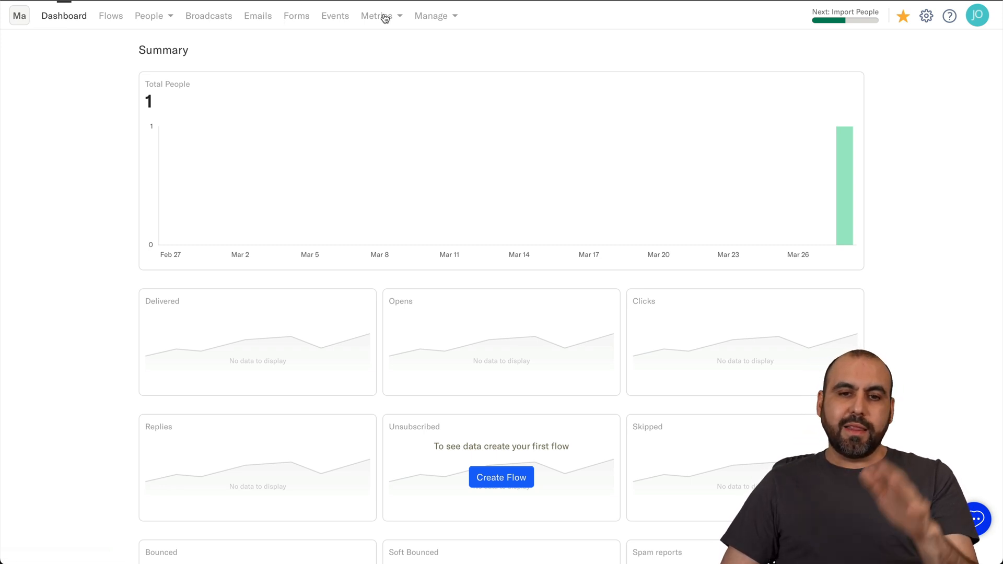
left_click(432, 16)
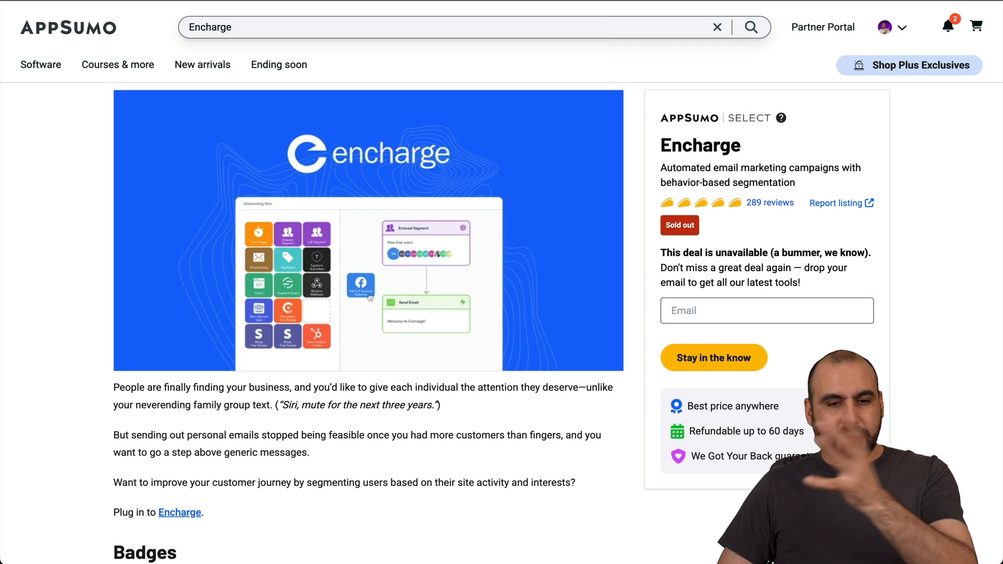
mouse_move(562, 458)
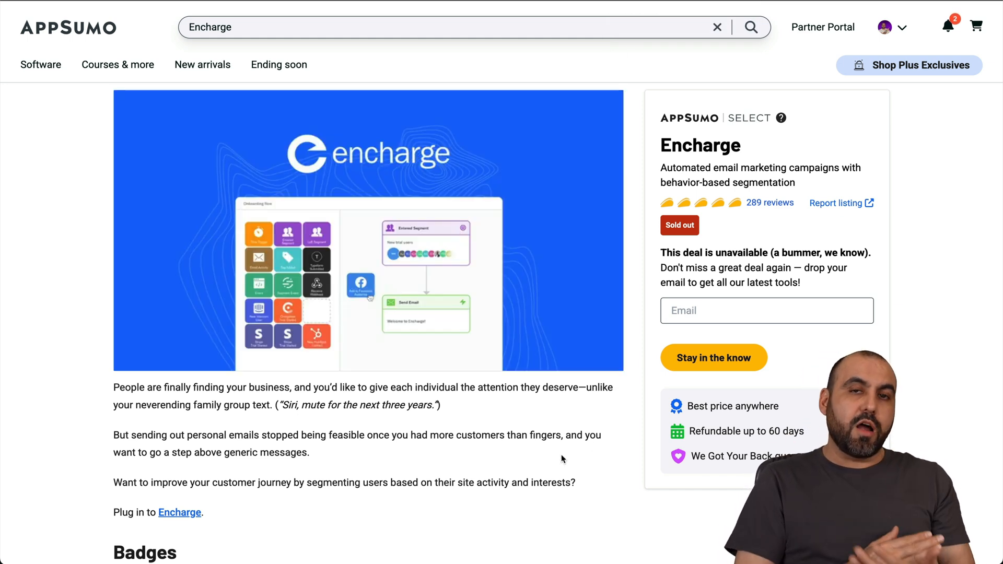